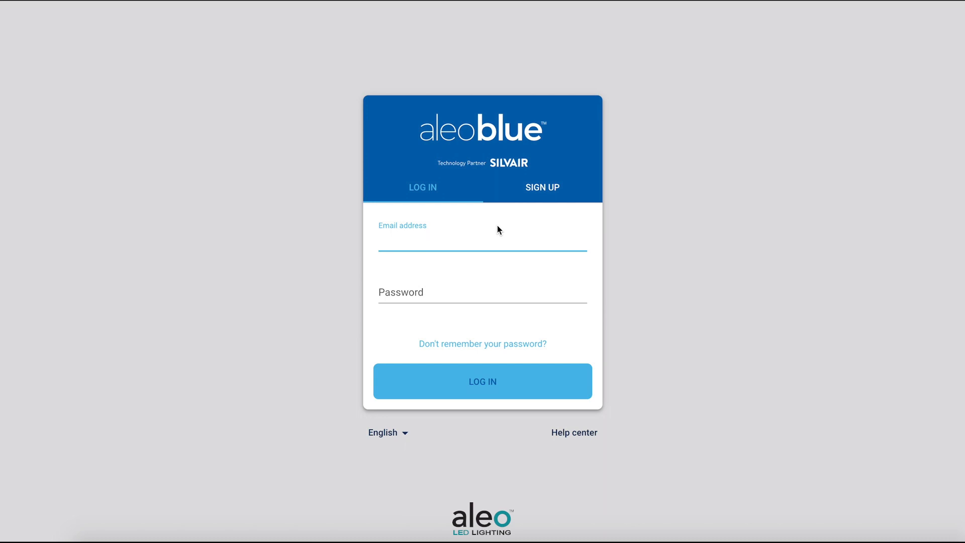
- Switch to the SIGN UP form and fill in the account details, starting with john.do
left_click(482, 241)
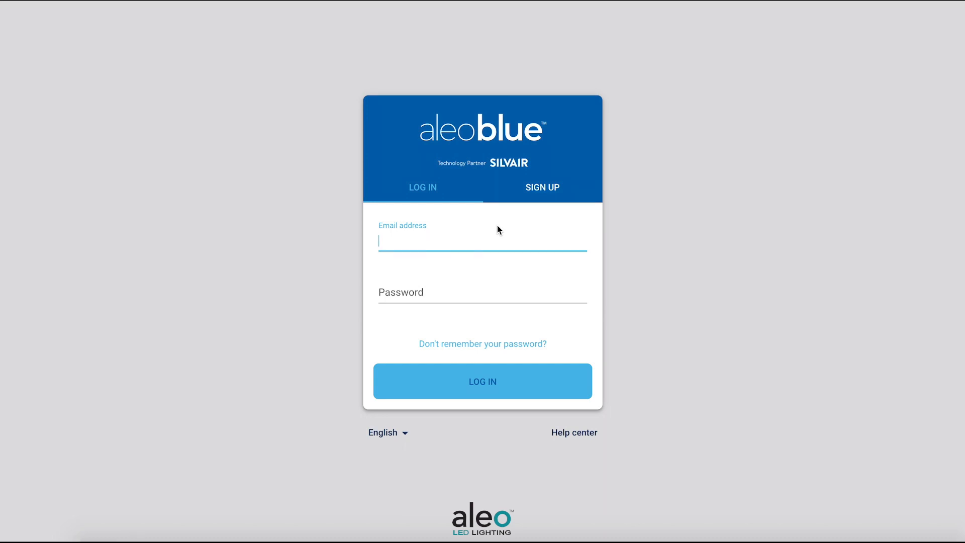
left_click(542, 187)
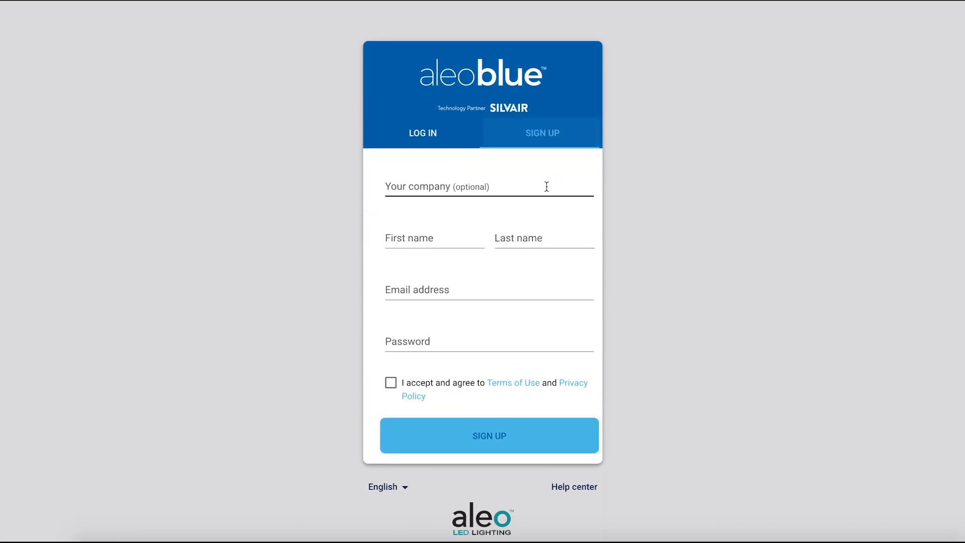
type("john.doe@email.com")
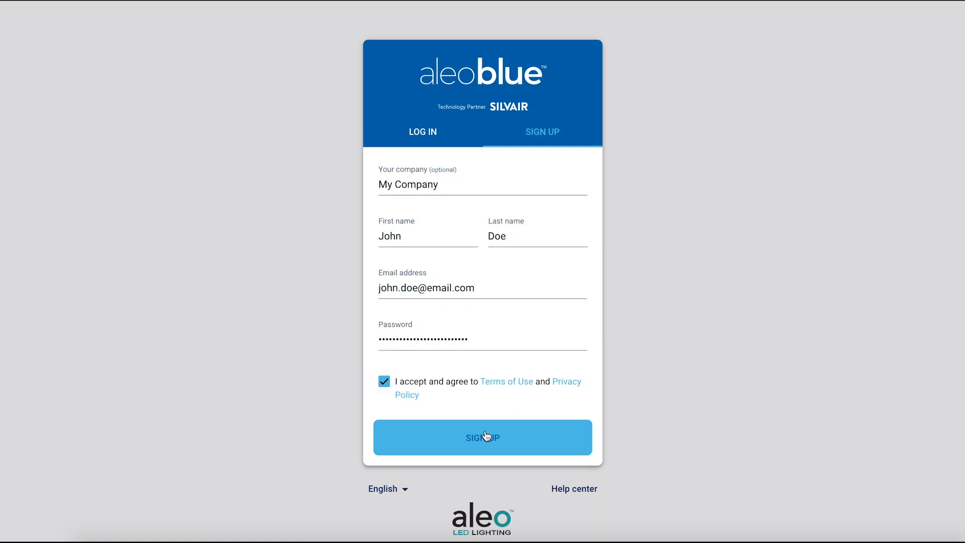
- Register the new account and create a project named 'Project 1'
left_click(483, 438)
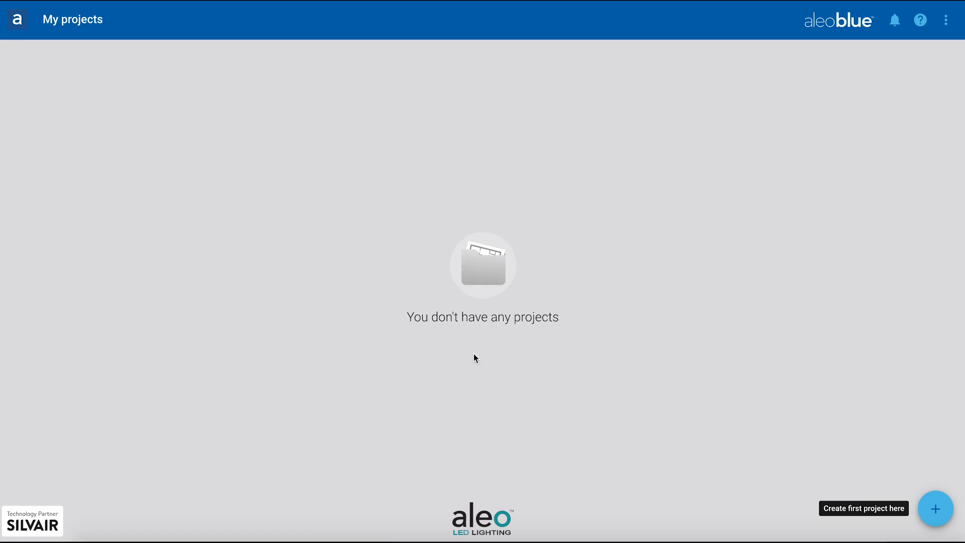
mouse_move(766, 455)
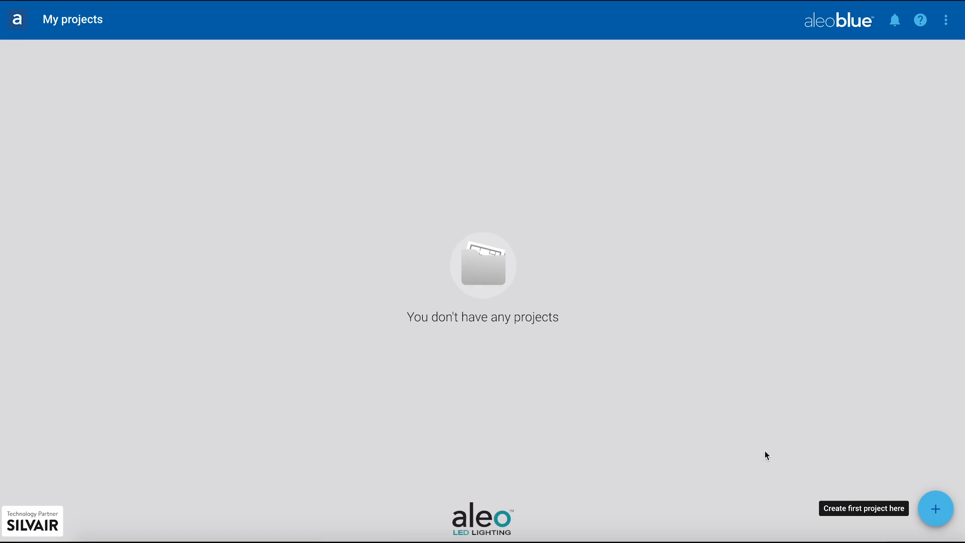
left_click(936, 509)
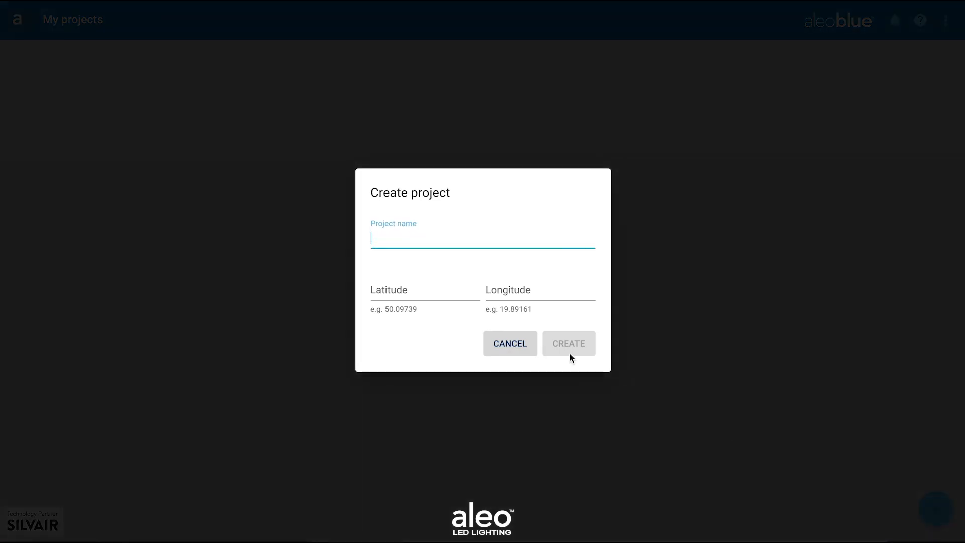
type("Project 1")
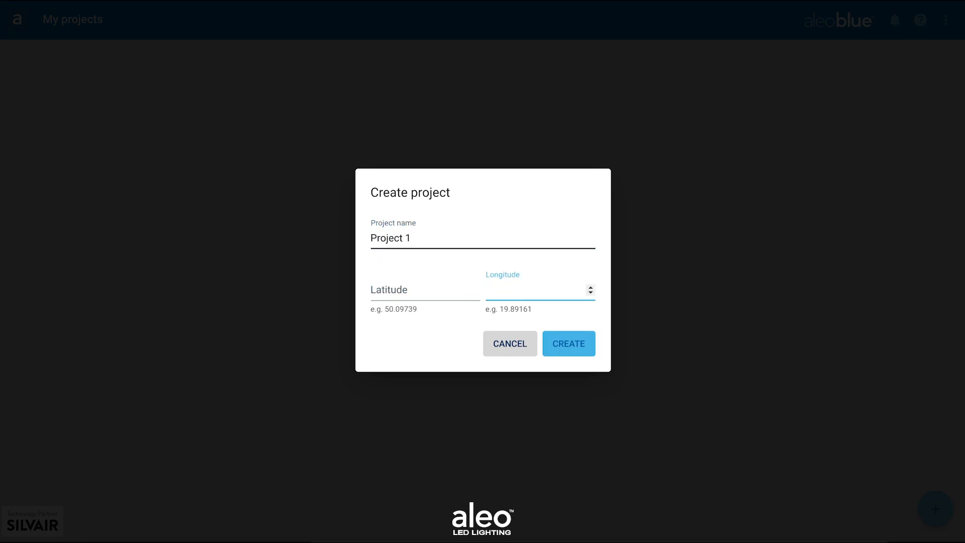
left_click(567, 344)
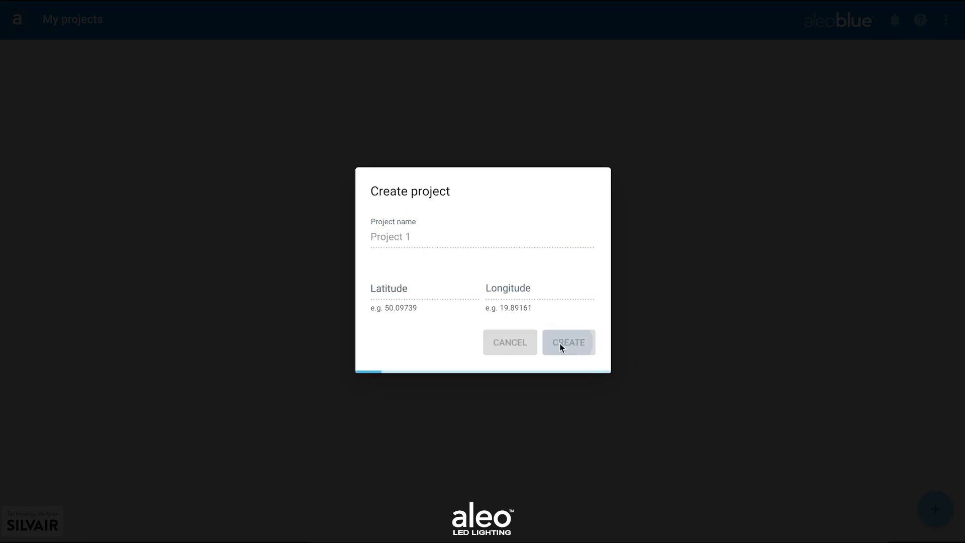
left_click(567, 342)
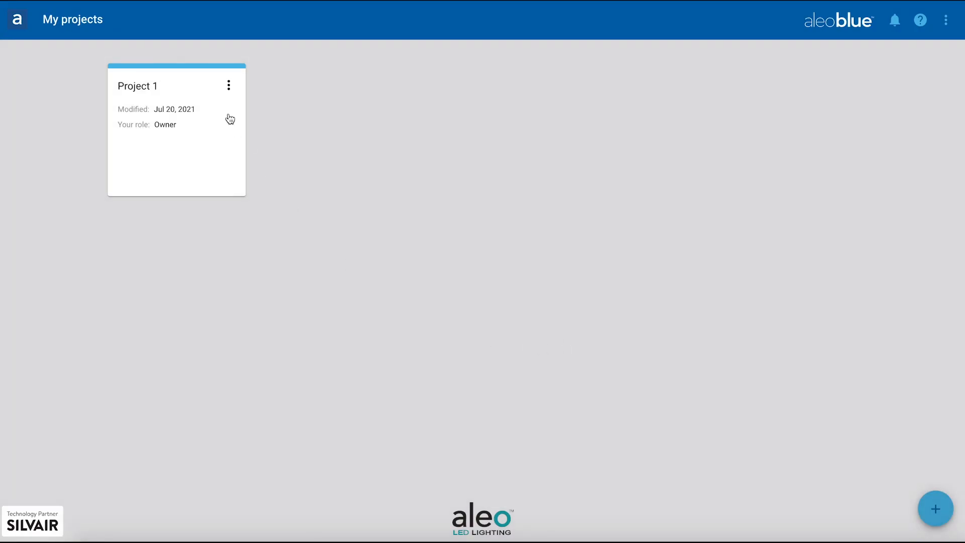
- Choose the End User role in Project 1's Collaborators, then go to the Areas page
left_click(228, 85)
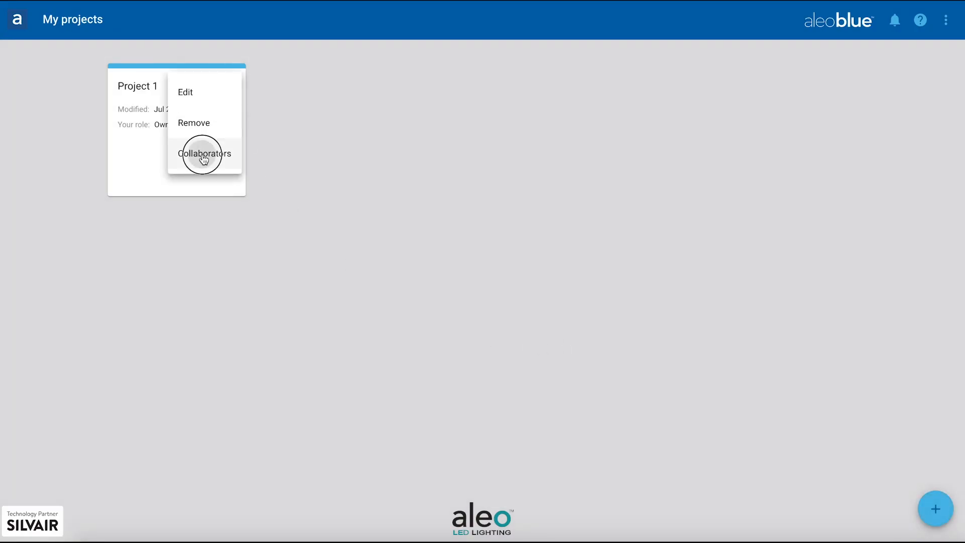
left_click(205, 153)
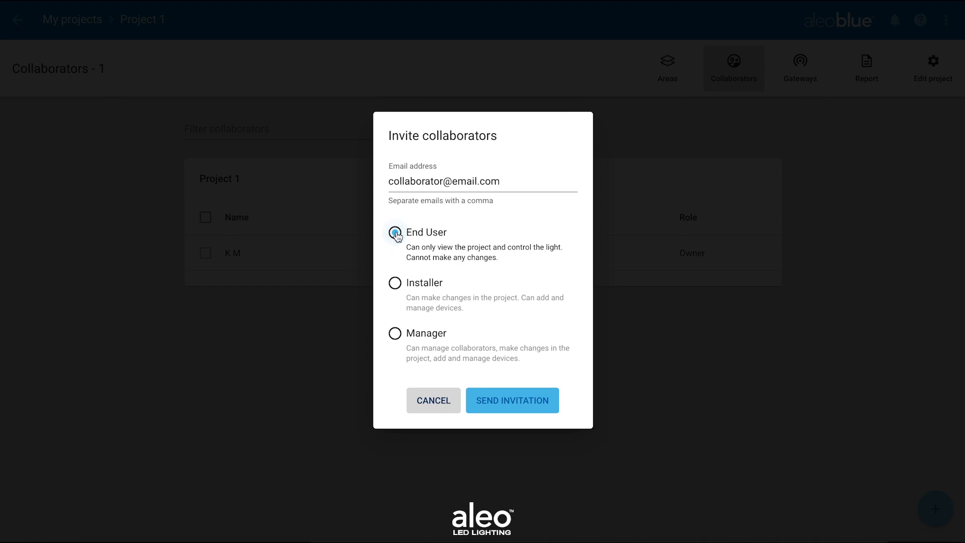
left_click(394, 282)
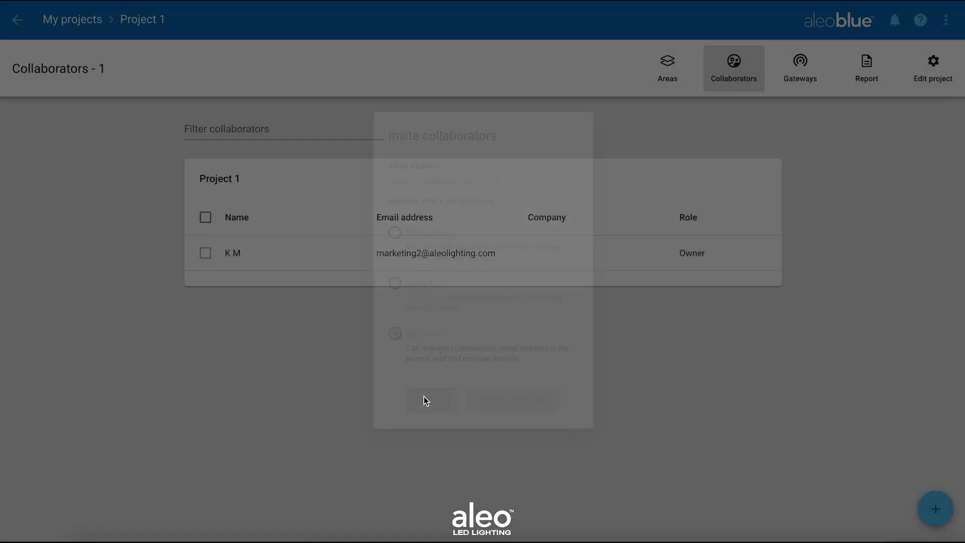
left_click(72, 19)
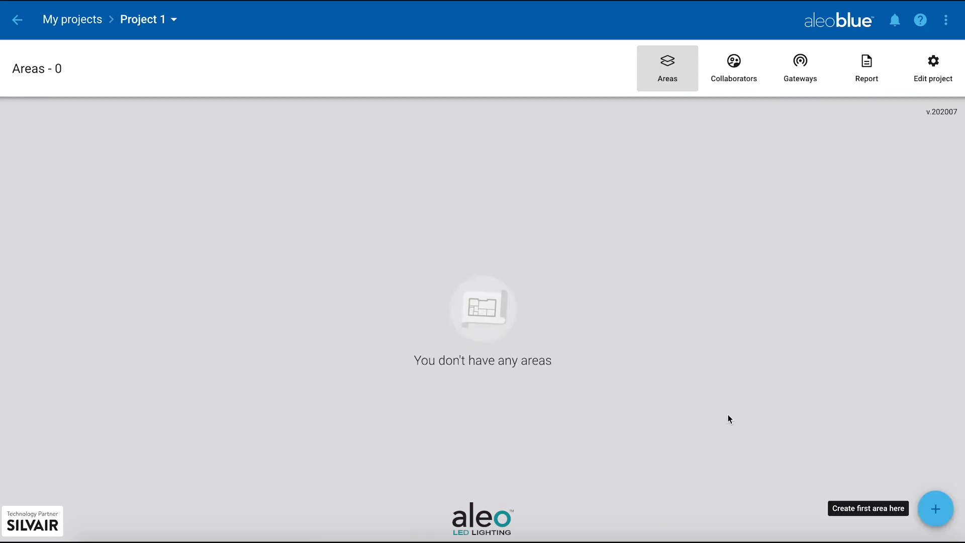
- Create 'Area 1' using My Floorplan.png as its floor plan
left_click(936, 508)
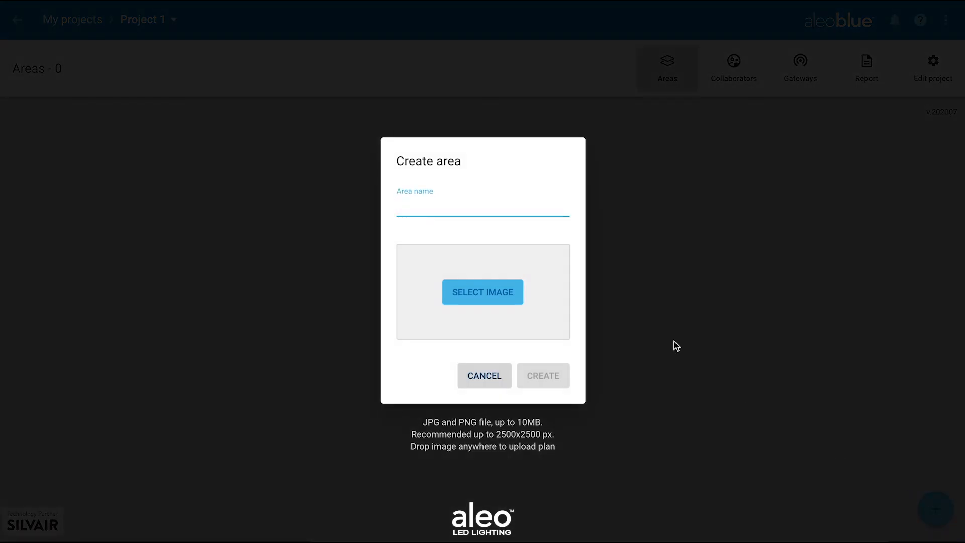
type("Area 1")
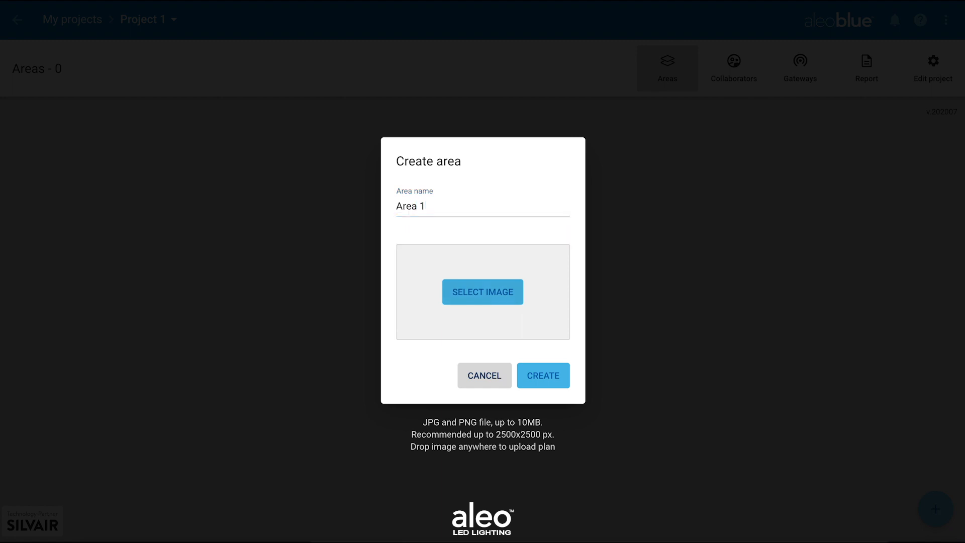
mouse_move(482, 292)
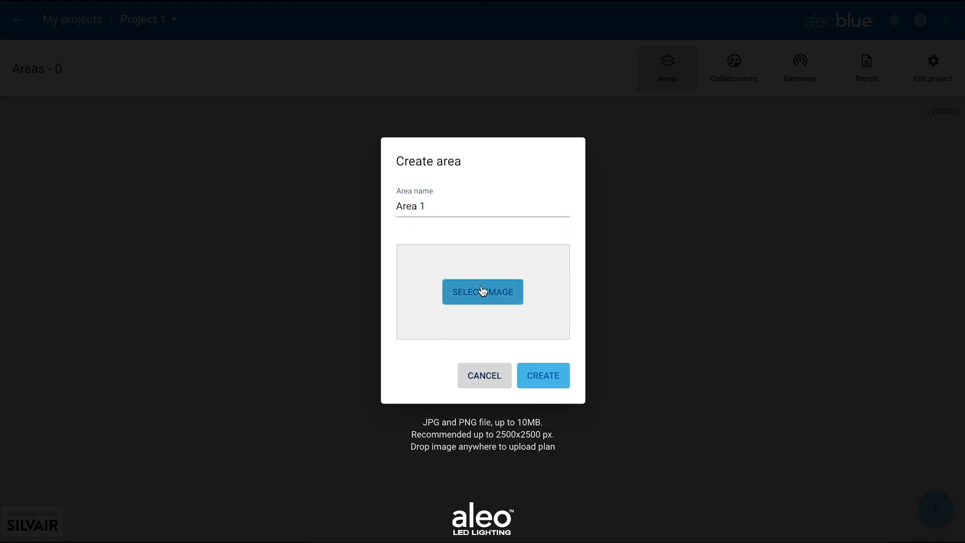
left_click(482, 291)
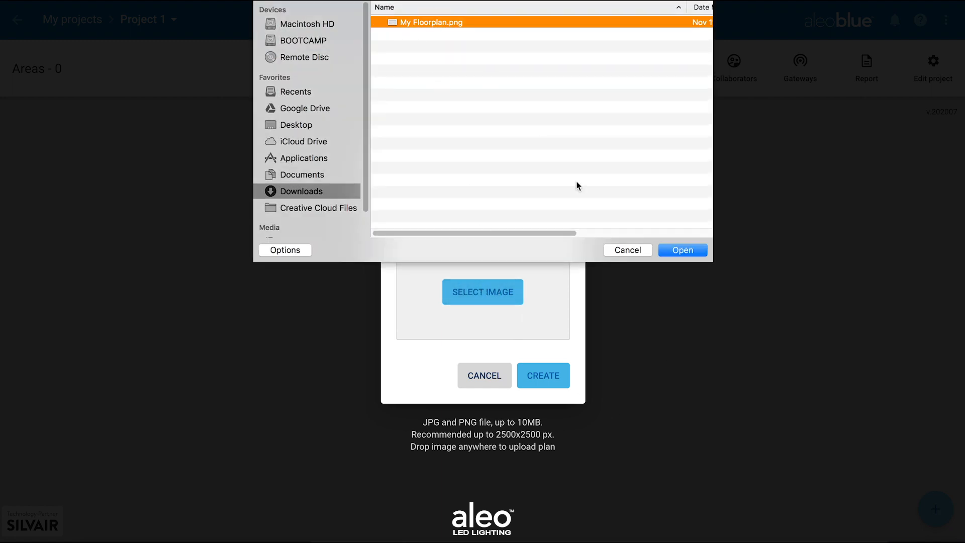
left_click(682, 250)
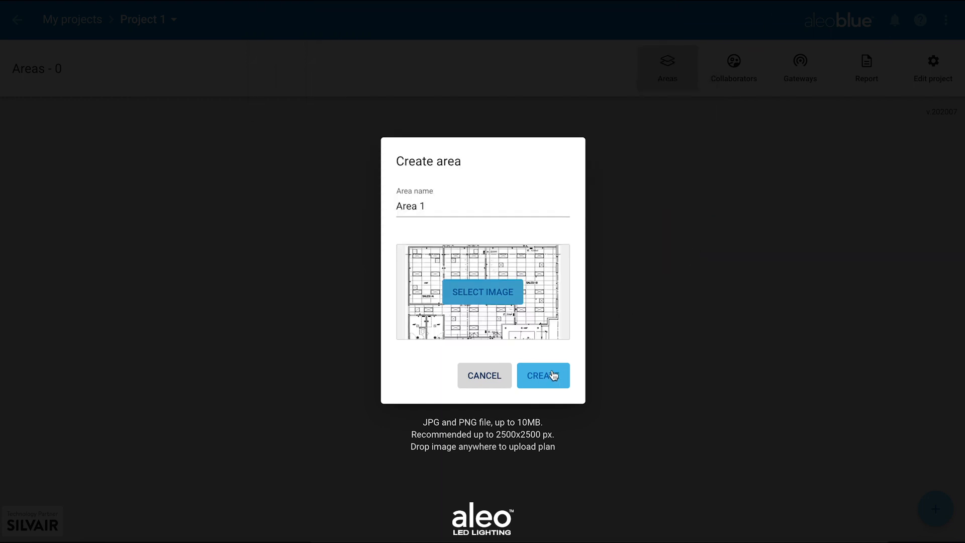
left_click(543, 374)
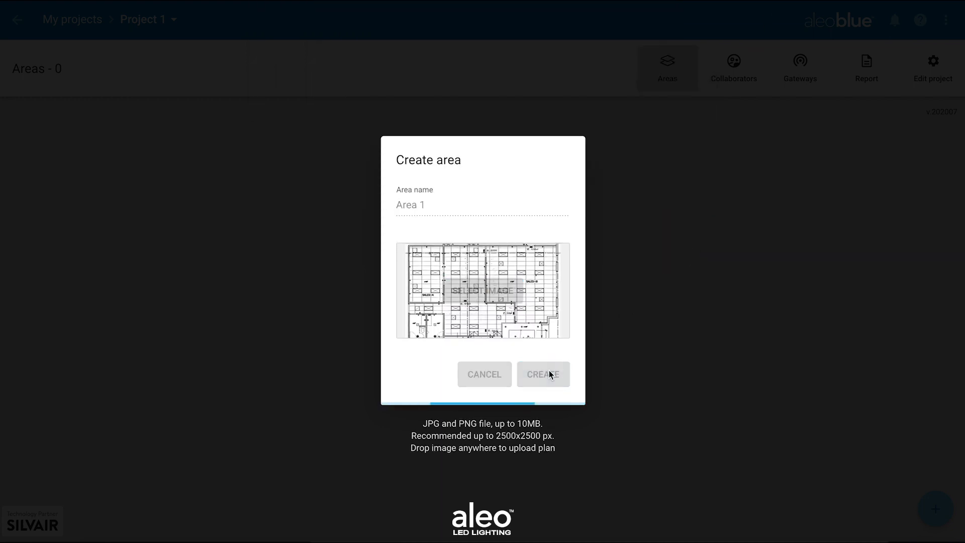
left_click(543, 373)
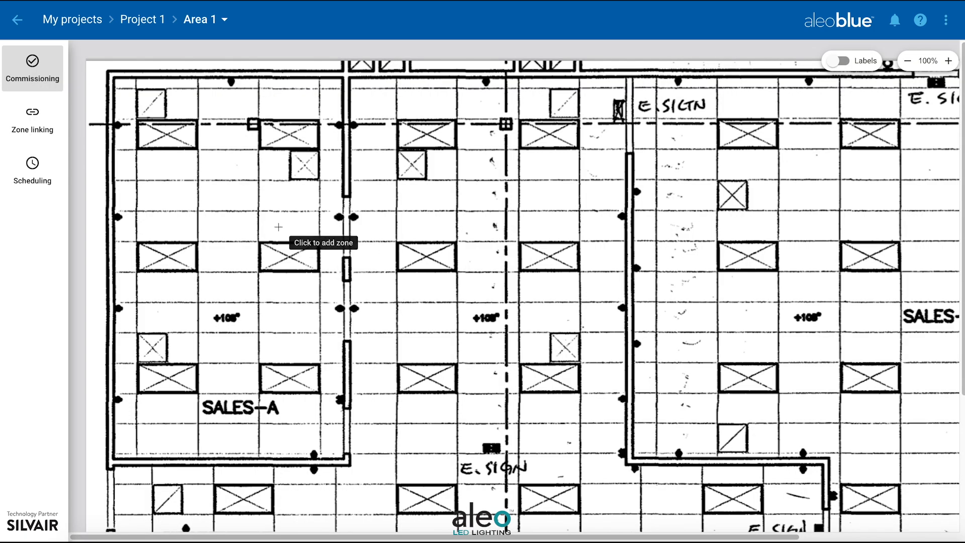
mouse_move(226, 198)
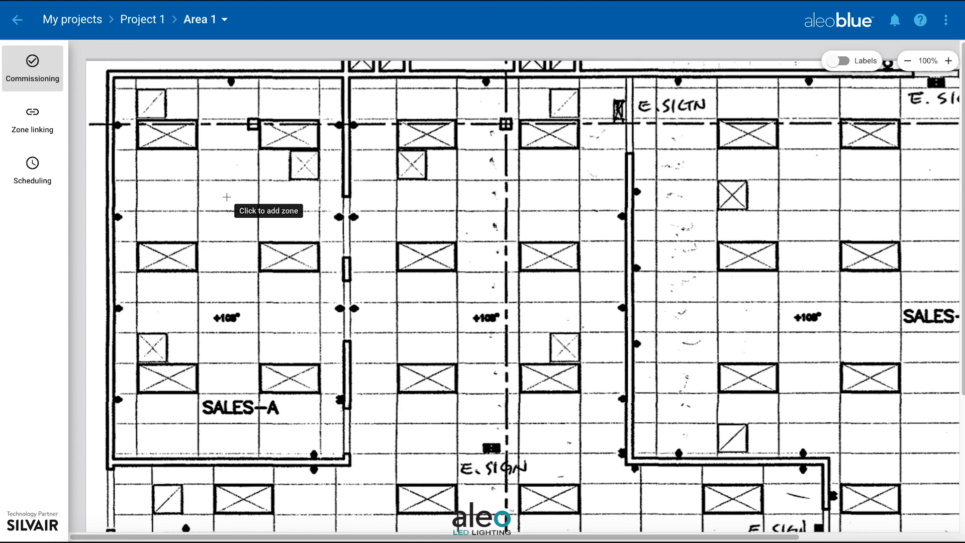
- Add Zone 1 in the upper-left SALES-A room with the P2. Open office profile
left_click(226, 197)
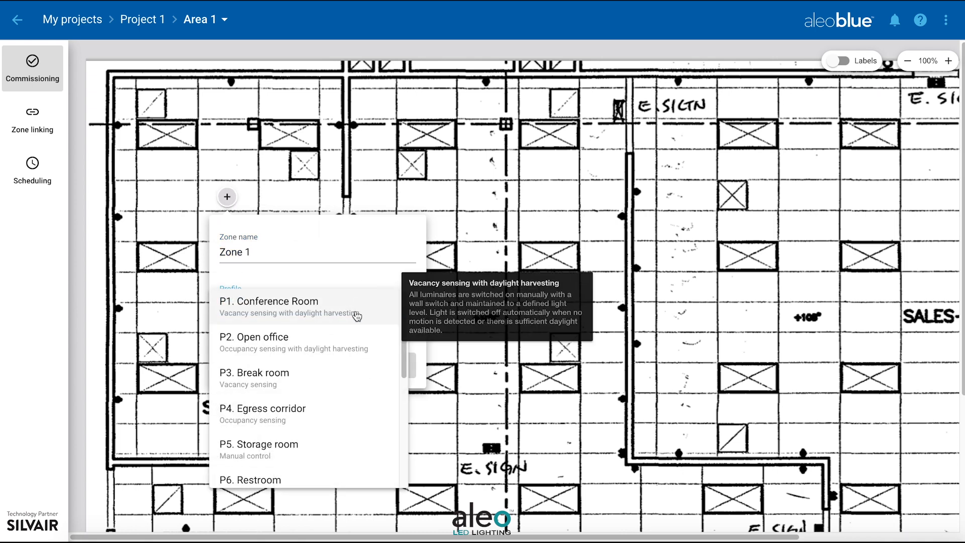
scroll("down", 3)
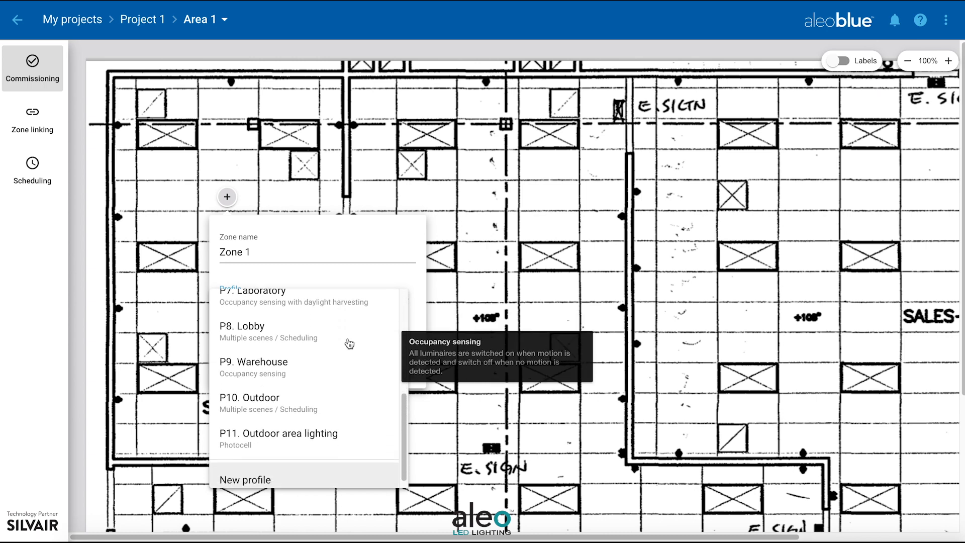
scroll("down", 3)
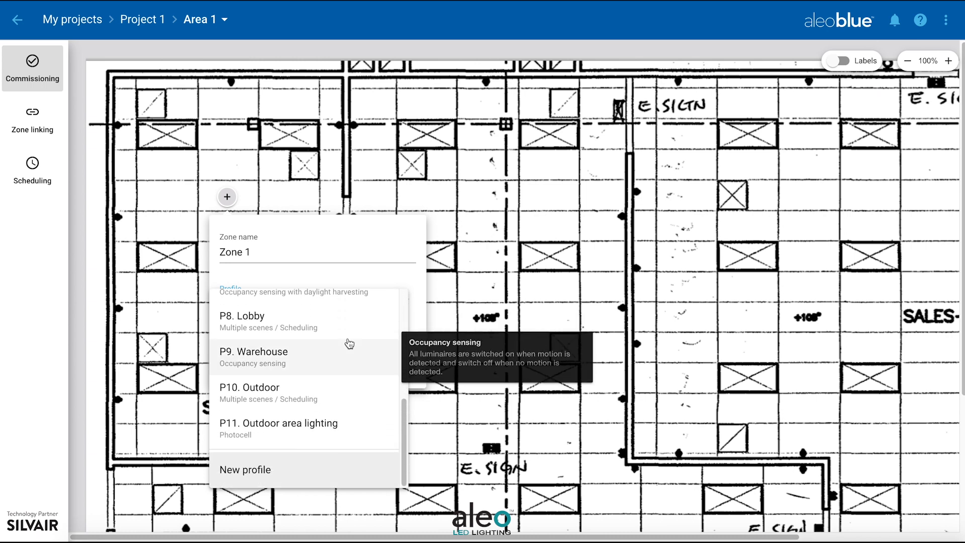
scroll("up", 3)
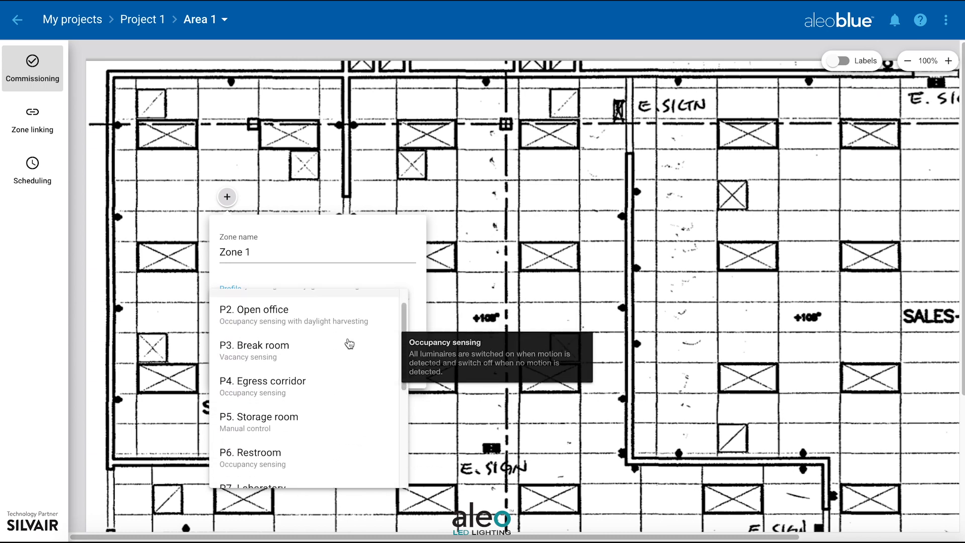
left_click(253, 309)
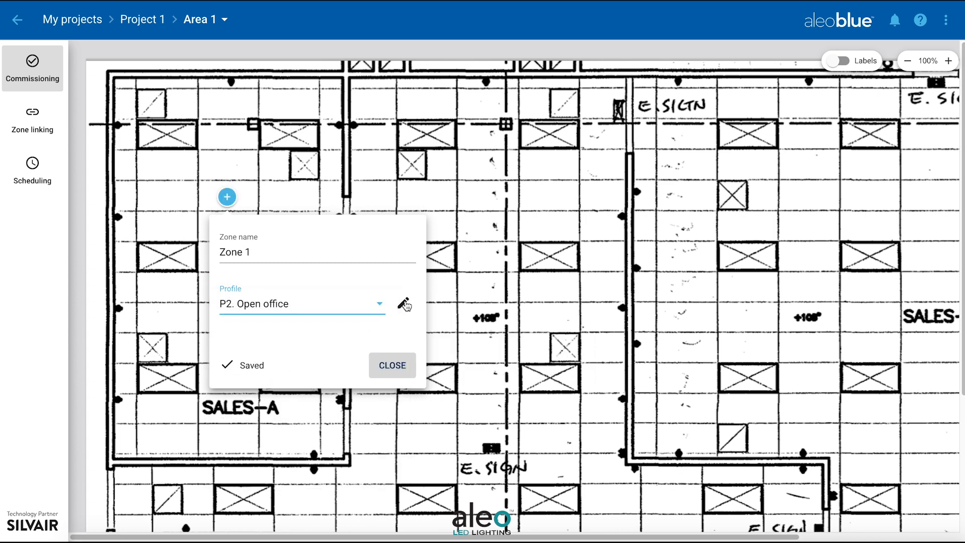
- Switch the Open office profile to Manual control with high-end trim maximum at 60%
left_click(403, 304)
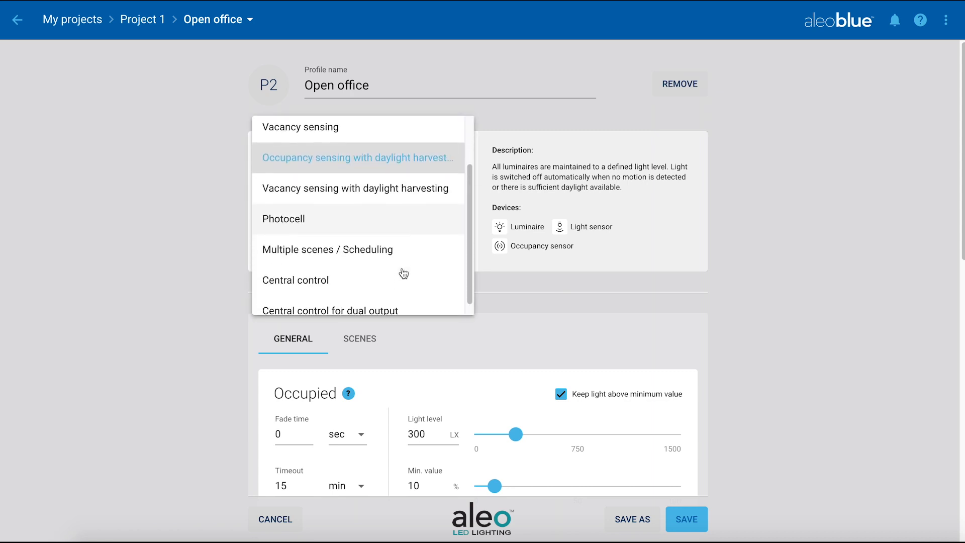
scroll("up", 3)
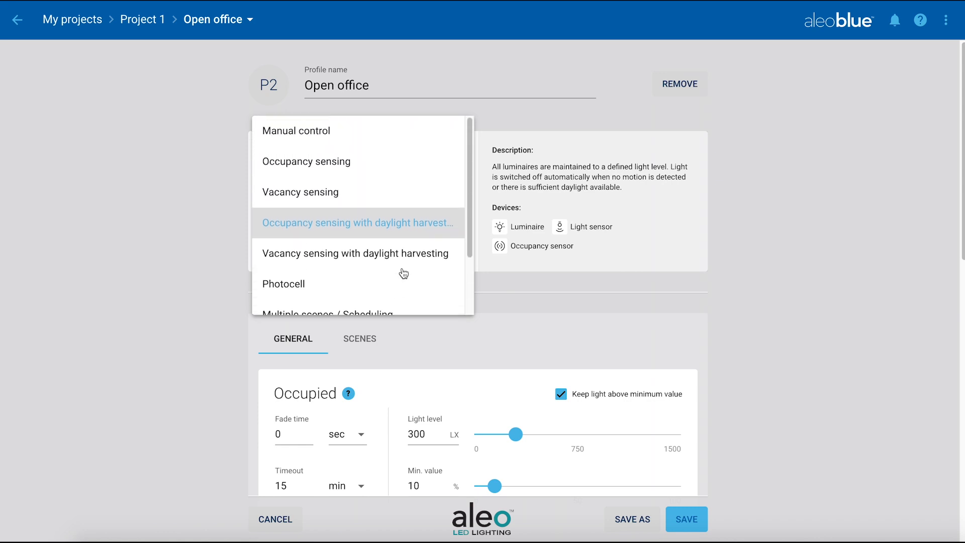
mouse_move(403, 246)
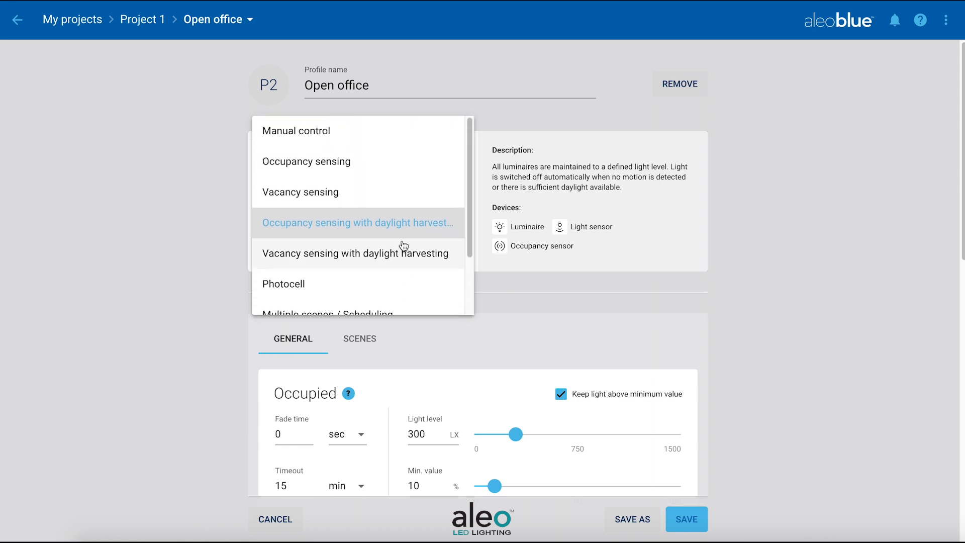
mouse_move(399, 160)
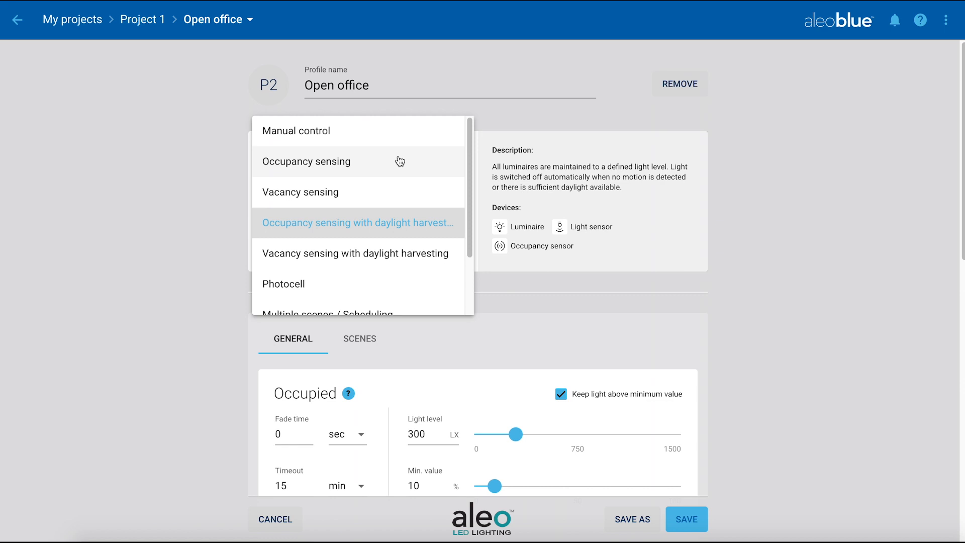
left_click(296, 130)
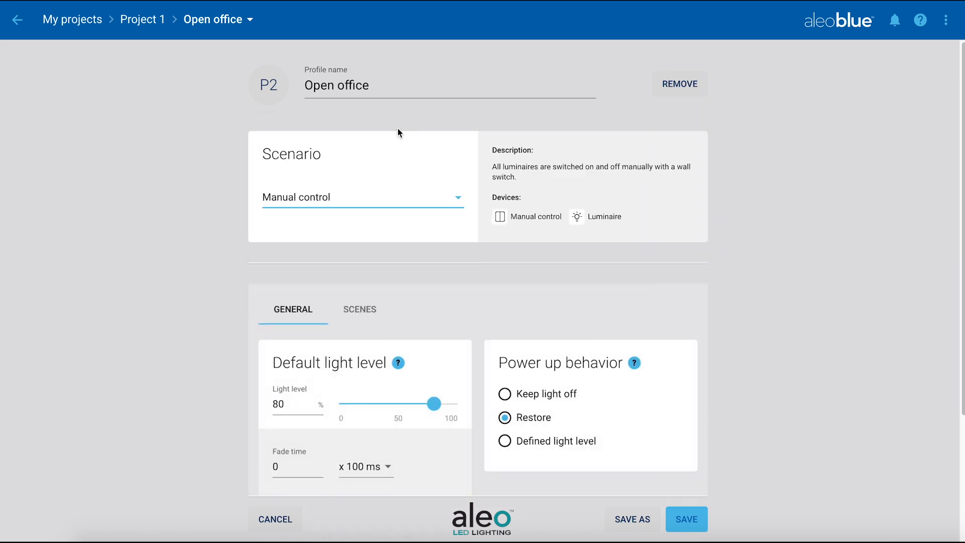
mouse_move(492, 164)
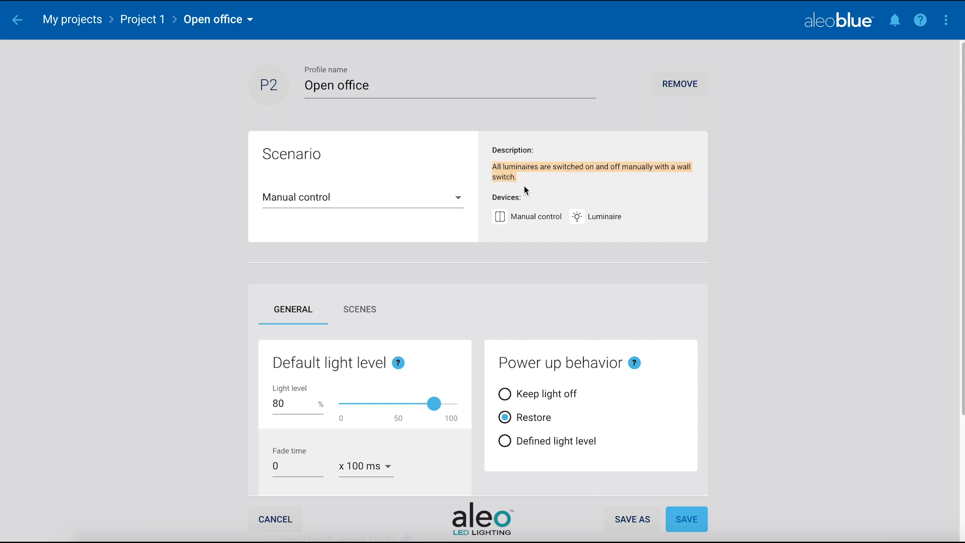
mouse_move(485, 228)
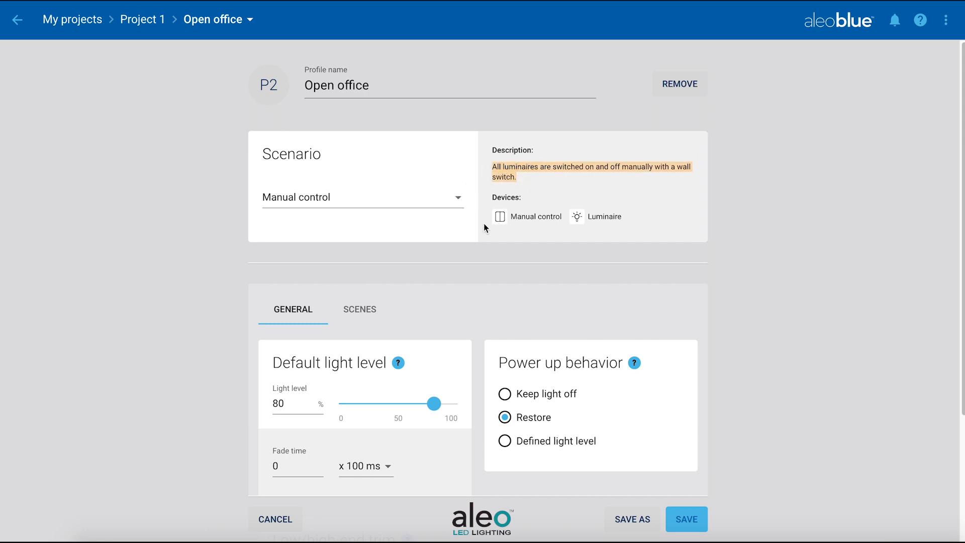
scroll("down", 3)
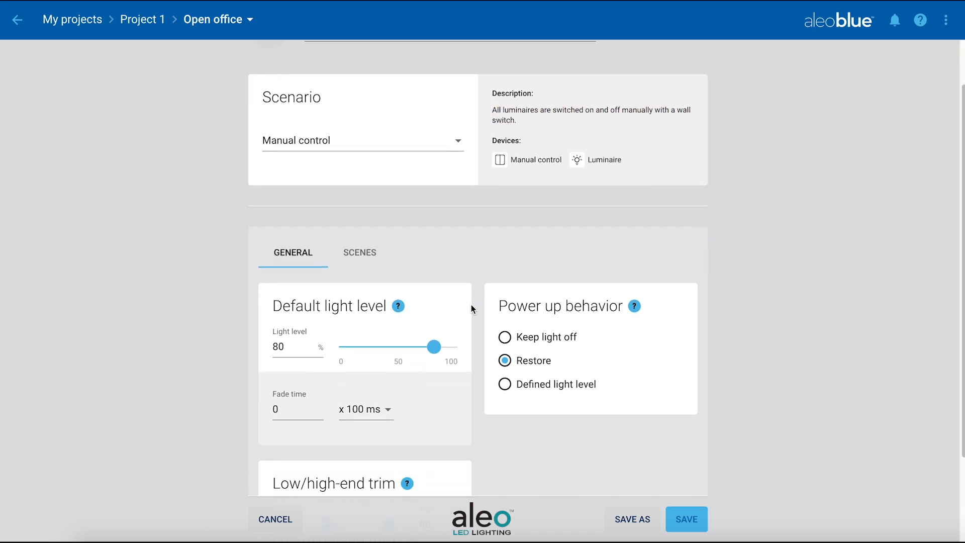
scroll("down", 3)
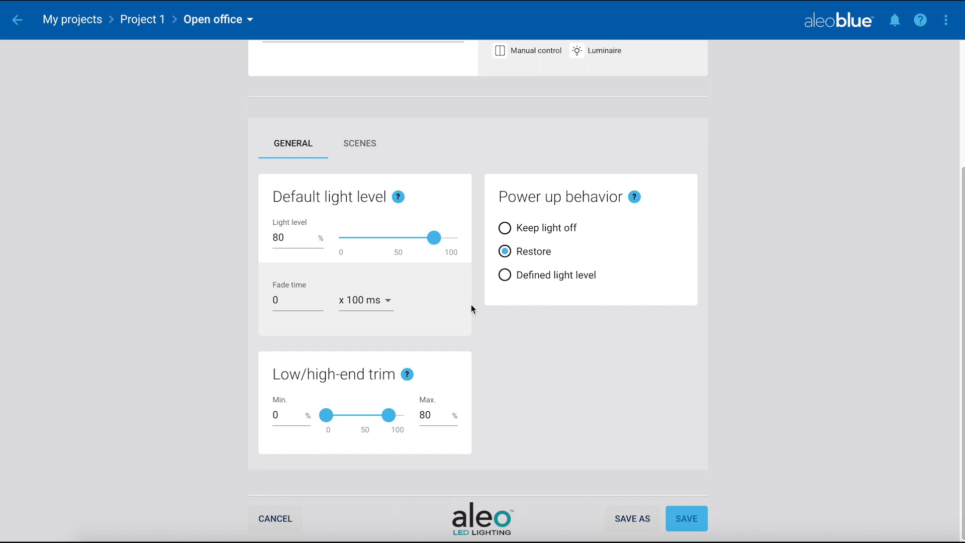
left_click(431, 415)
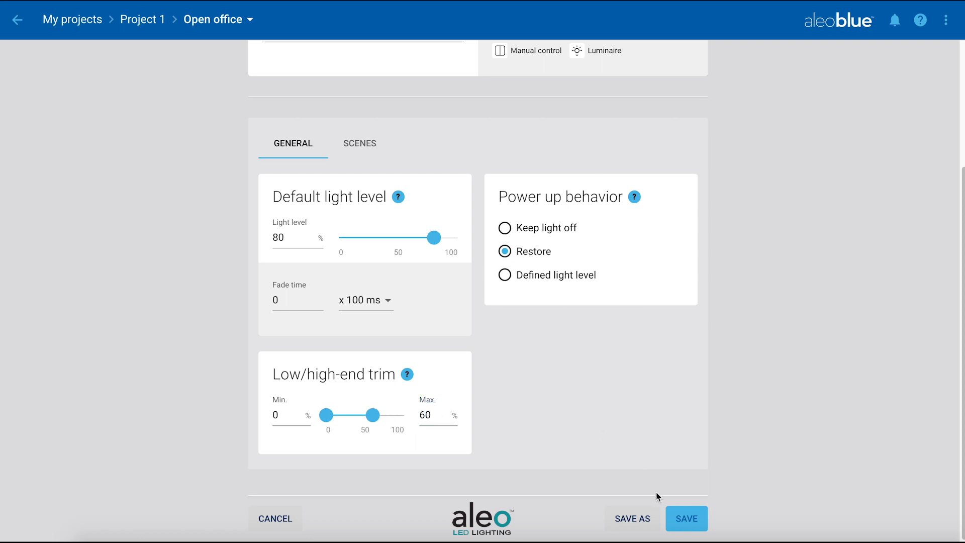
- Save and switch the profile to Occupancy sensing, with a 15-minute Occupied timeout and 5-second fade
left_click(686, 519)
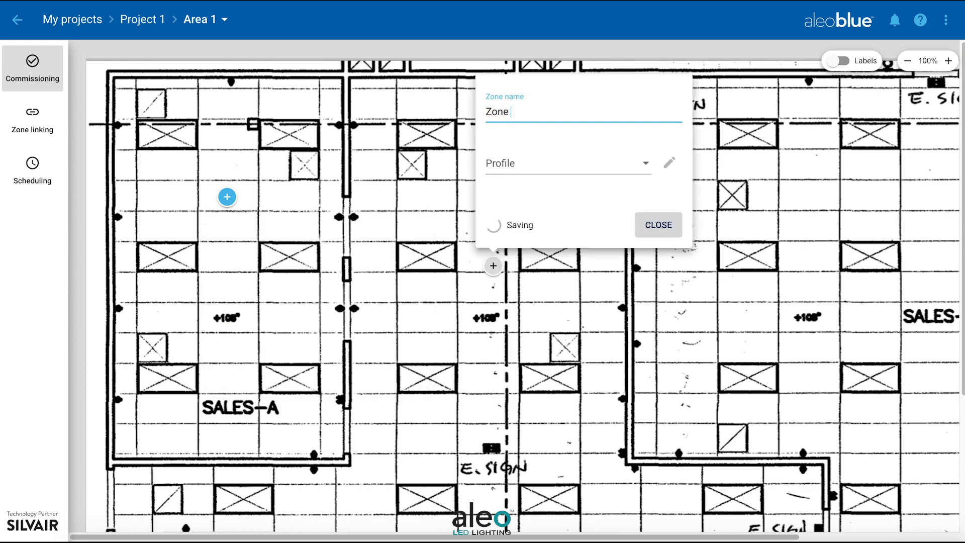
left_click(669, 163)
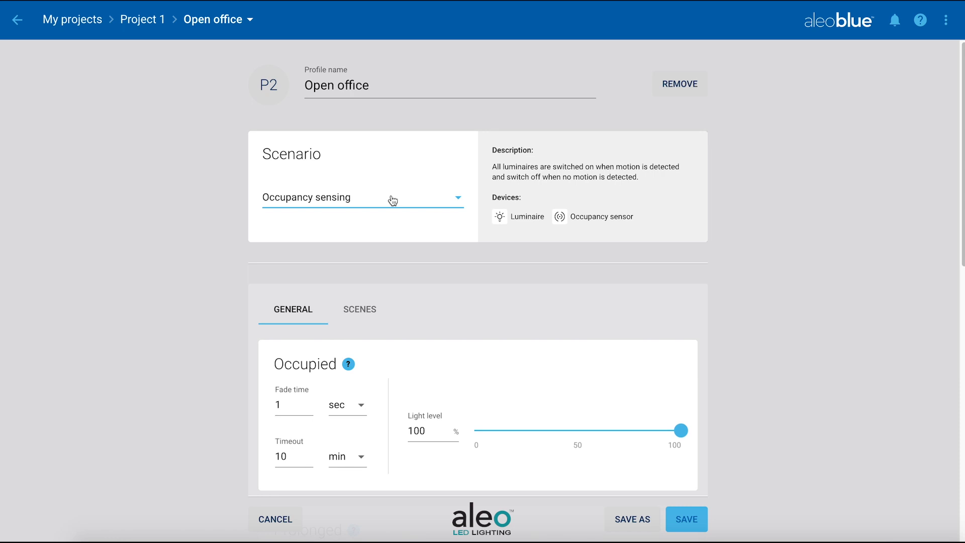
left_click(348, 364)
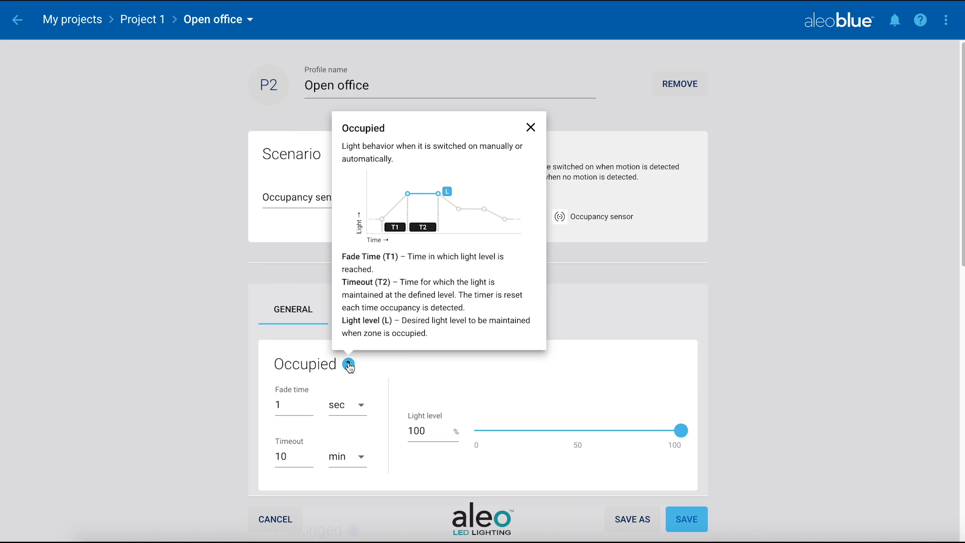
mouse_move(351, 391)
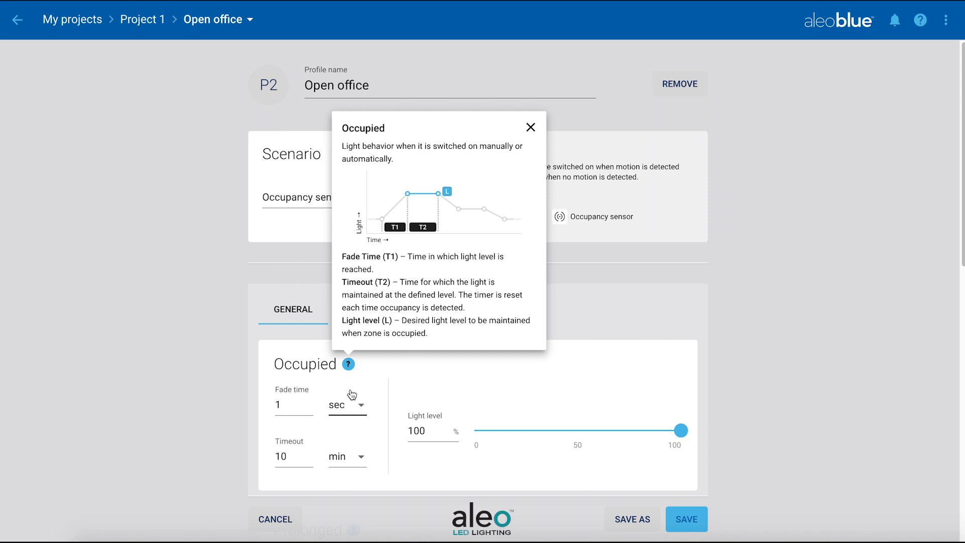
mouse_move(427, 403)
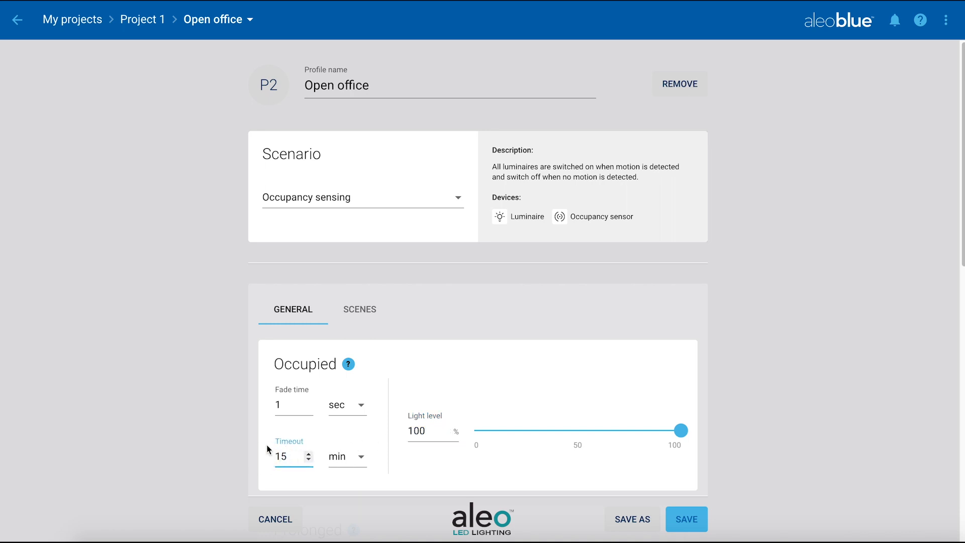
left_click(286, 405)
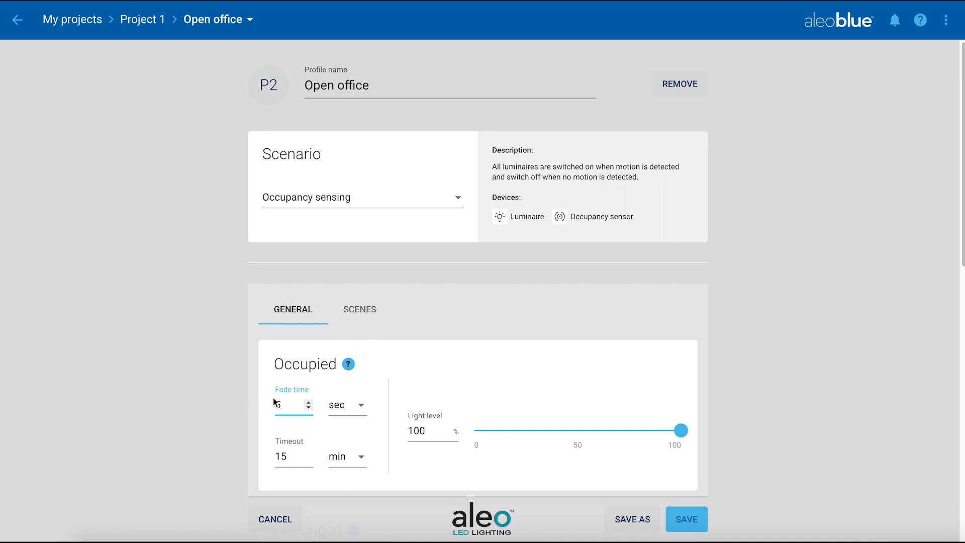
scroll("down", 3)
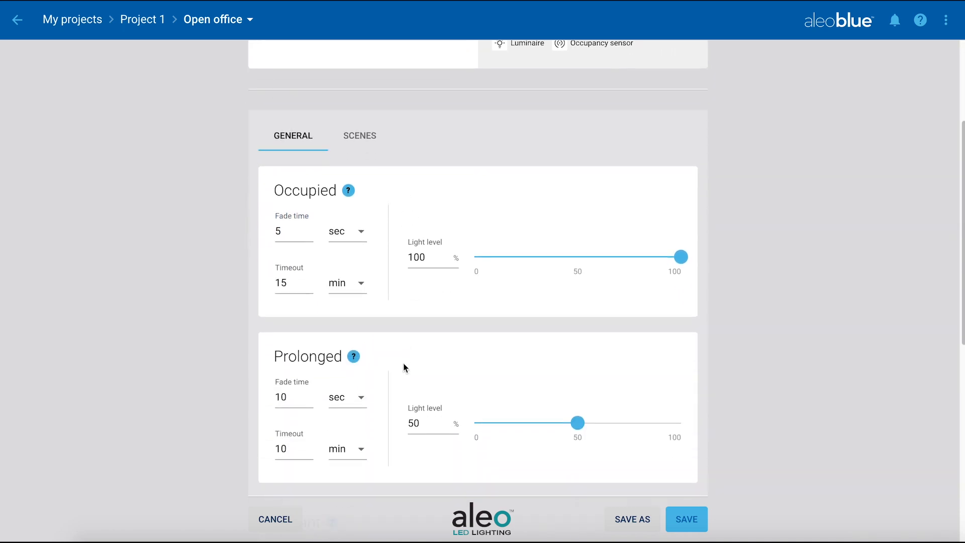
left_click(354, 357)
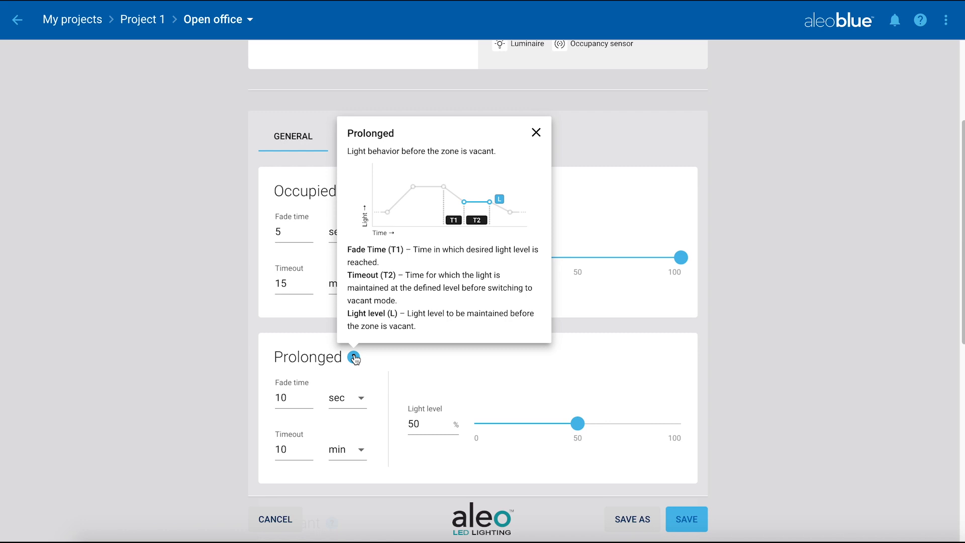
mouse_move(367, 362)
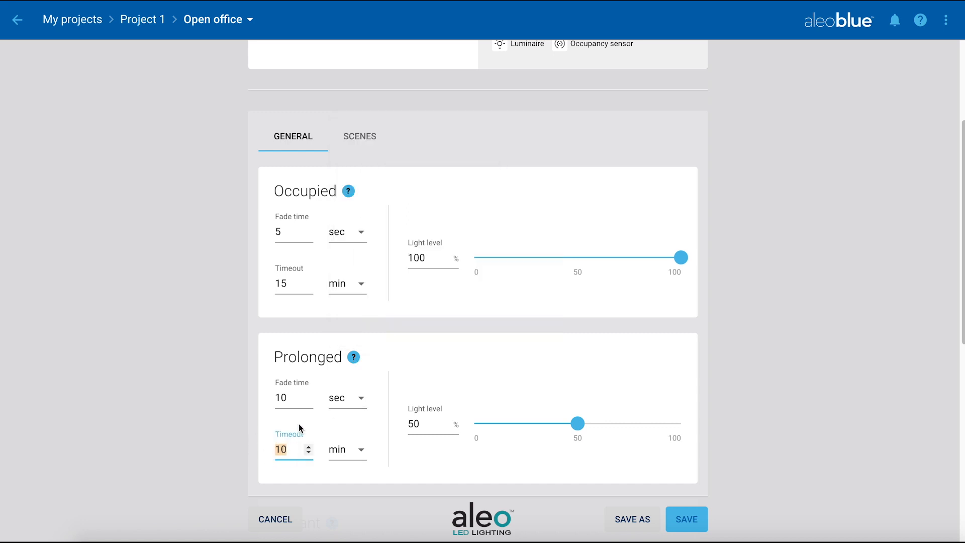
left_click(293, 397)
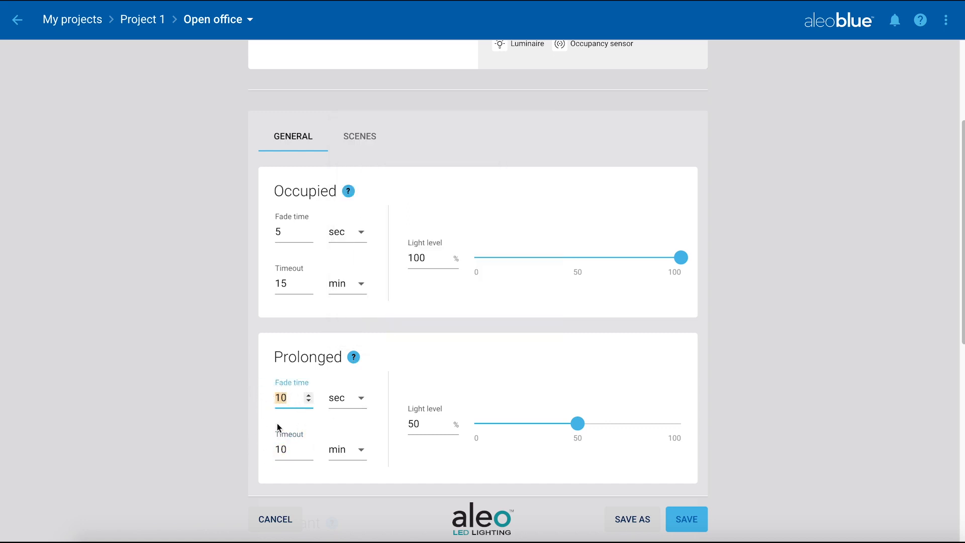
left_click(425, 423)
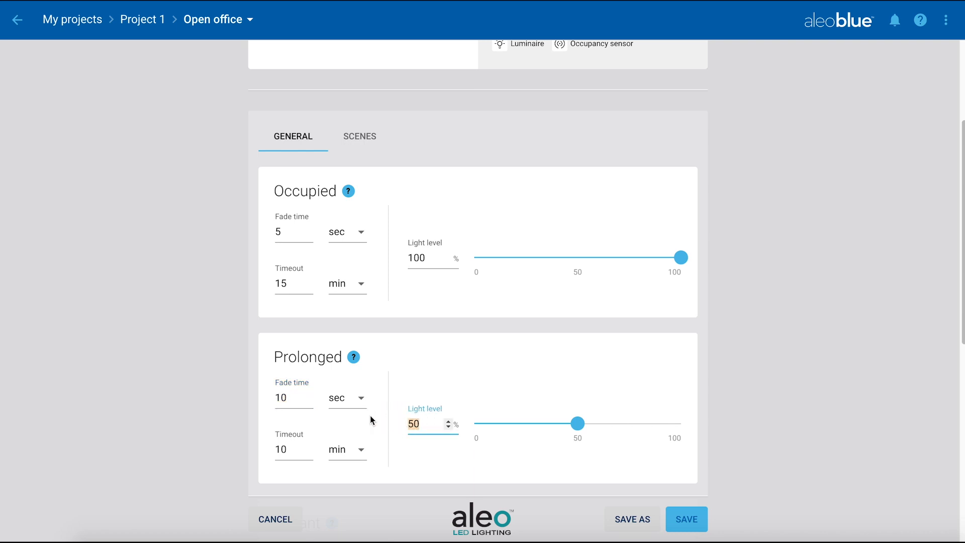
scroll("down", 3)
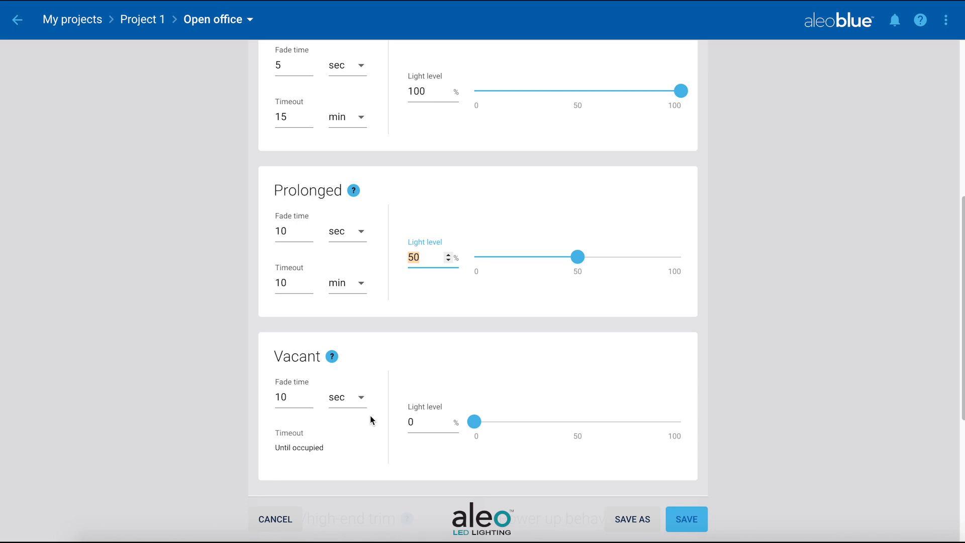
- Set the Vacant fade time to 5 minutes
left_click(331, 356)
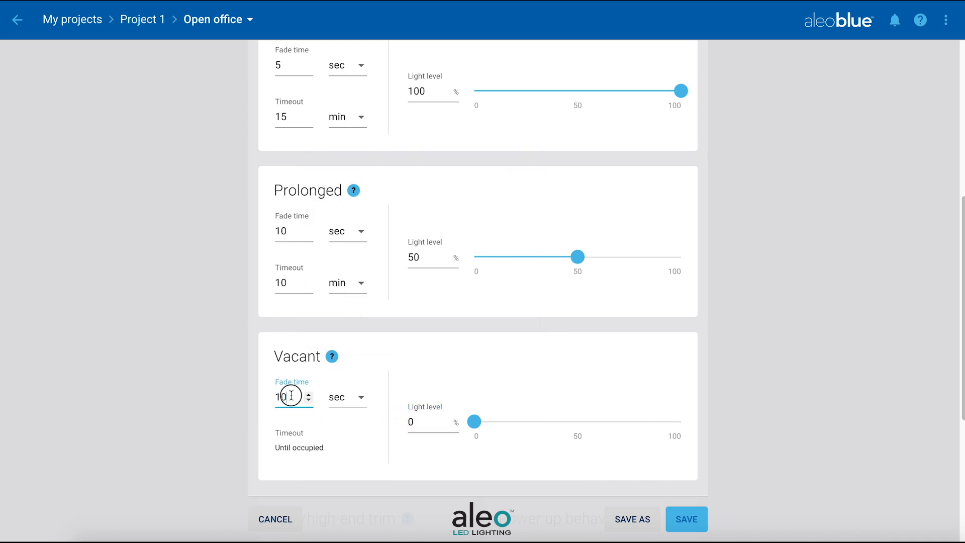
left_click(347, 397)
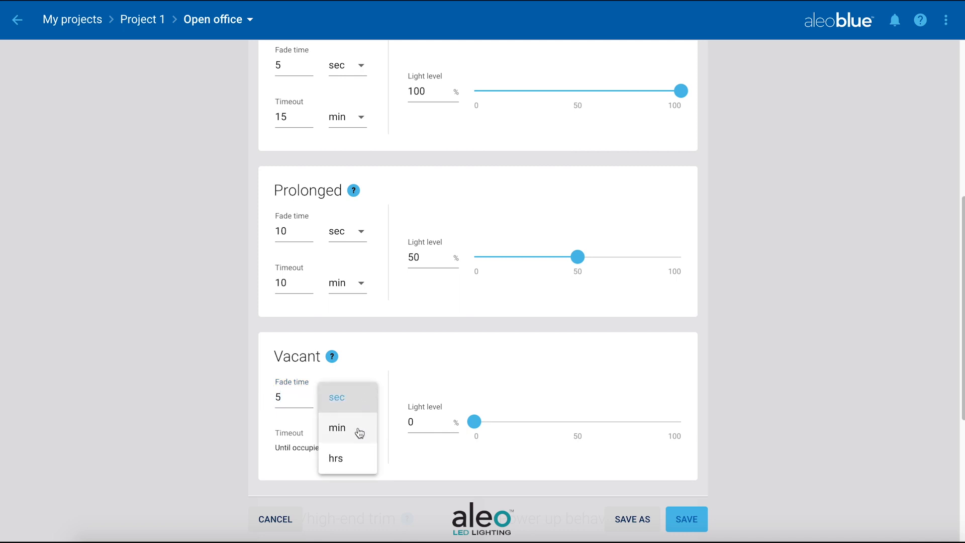
left_click(336, 428)
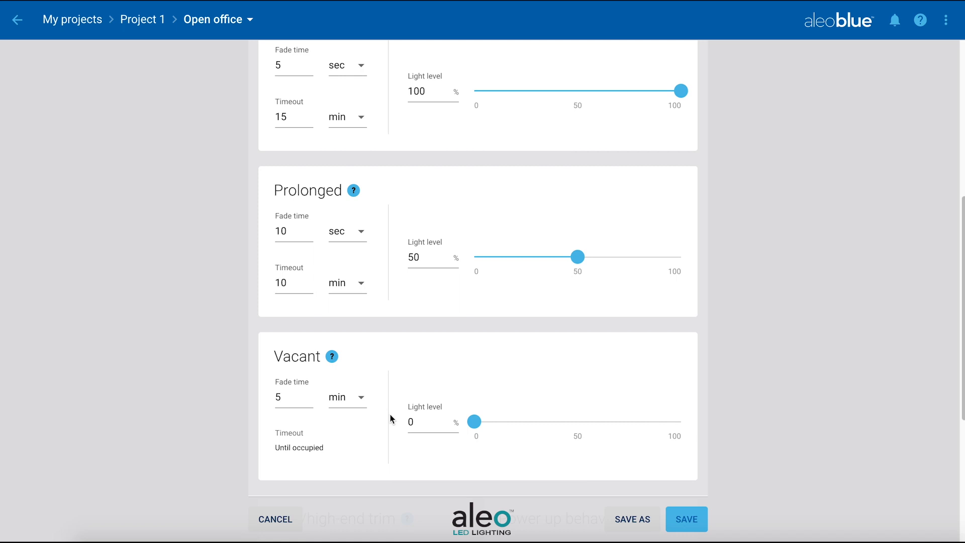
- Review the Occupied fade time, Prolonged timeout and Vacant light level values
scroll("up", 3)
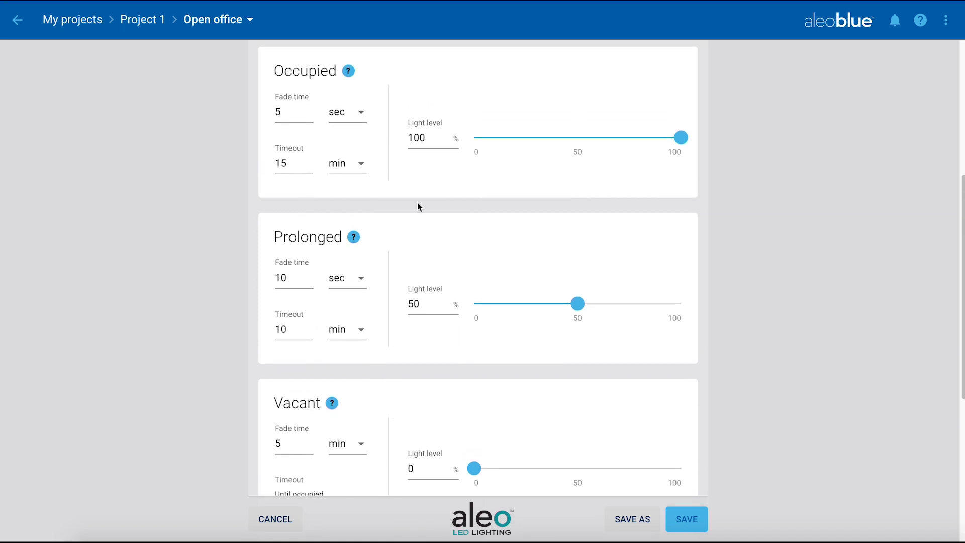
left_click(422, 138)
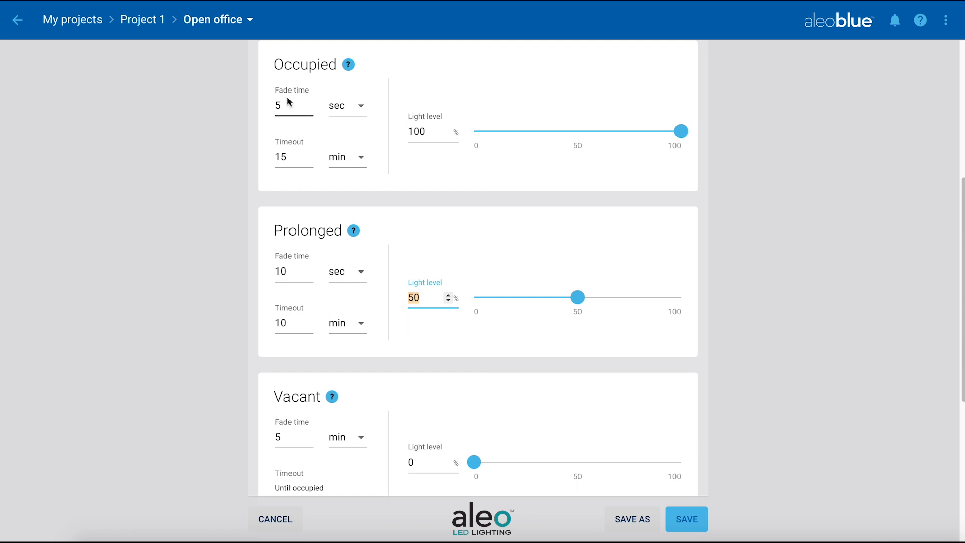
left_click(293, 105)
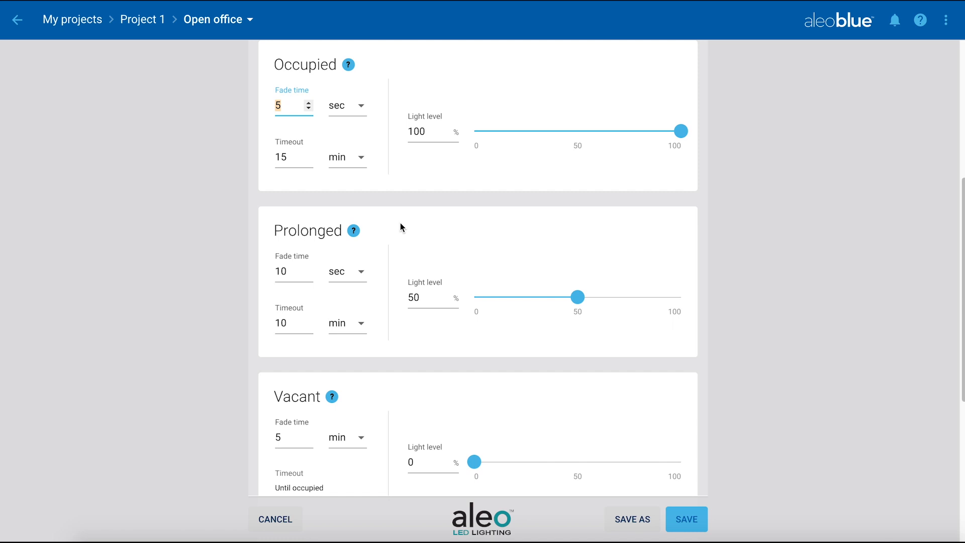
left_click(289, 323)
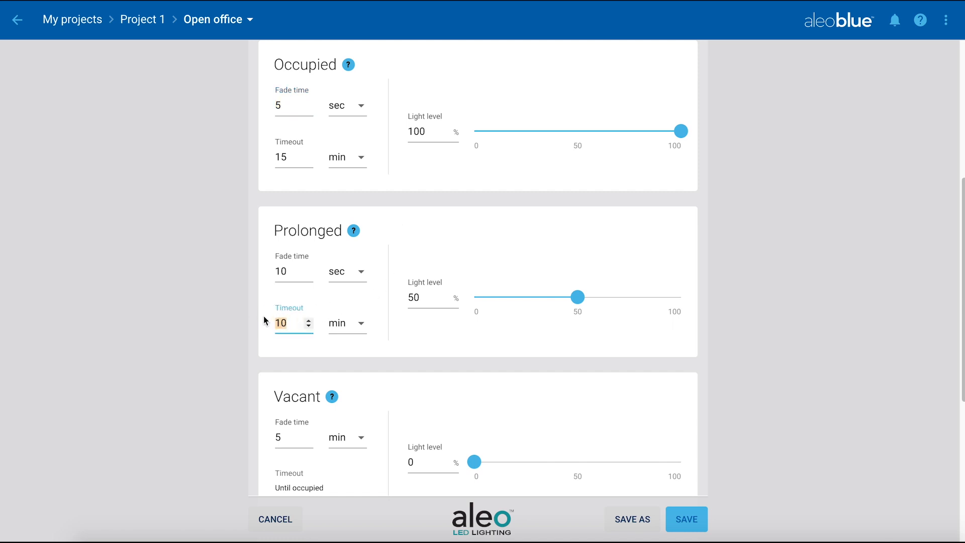
mouse_move(428, 417)
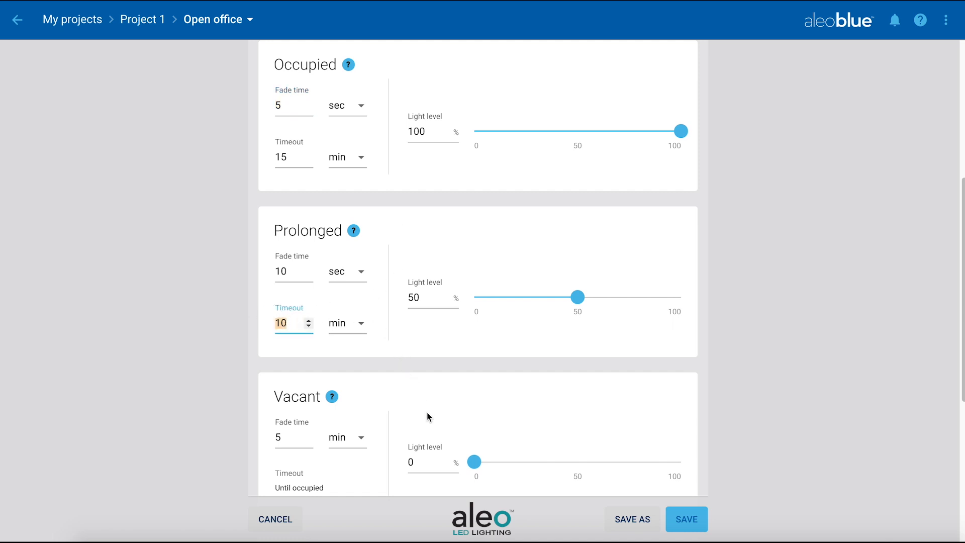
left_click(431, 462)
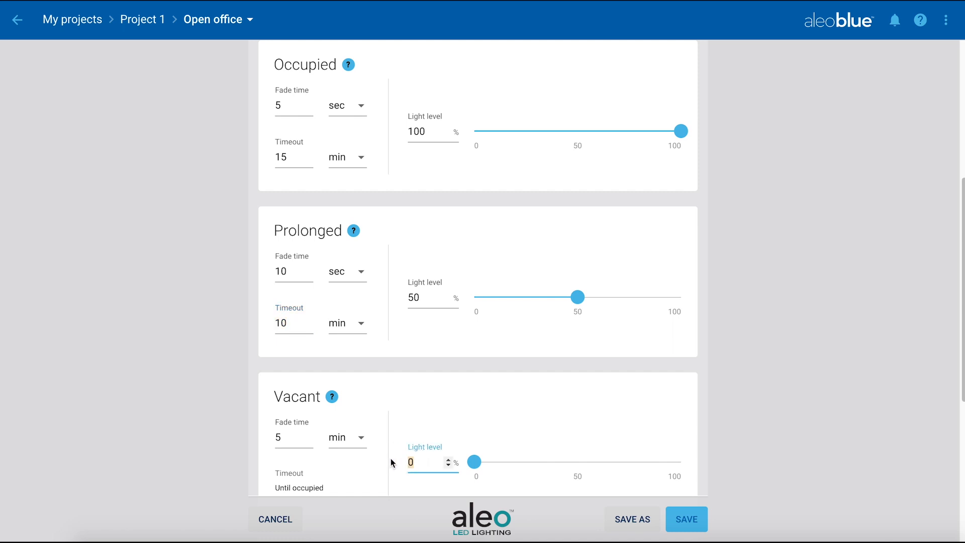
mouse_move(329, 489)
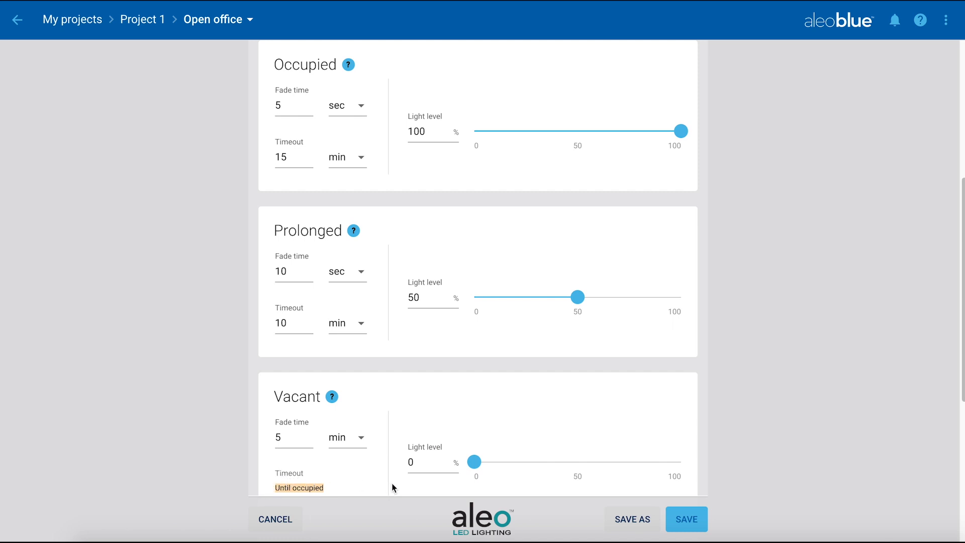
- View the manual override timeout help, then raise the high-end trim maximum to 100%
scroll("down", 3)
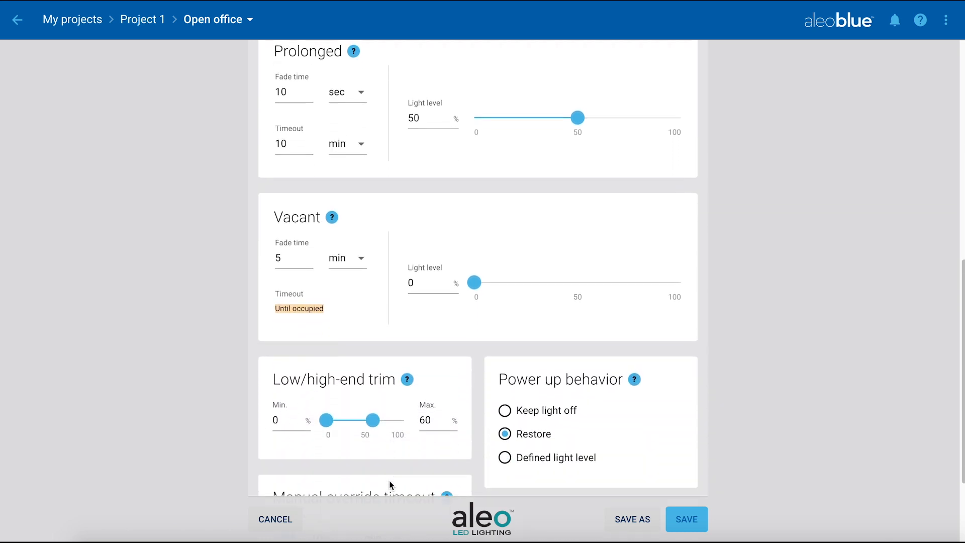
scroll("down", 3)
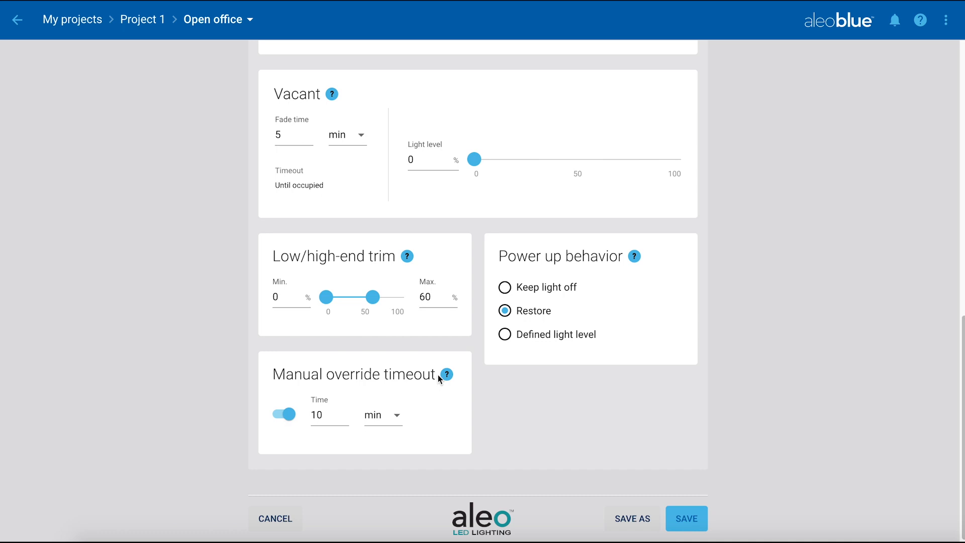
double_click(354, 374)
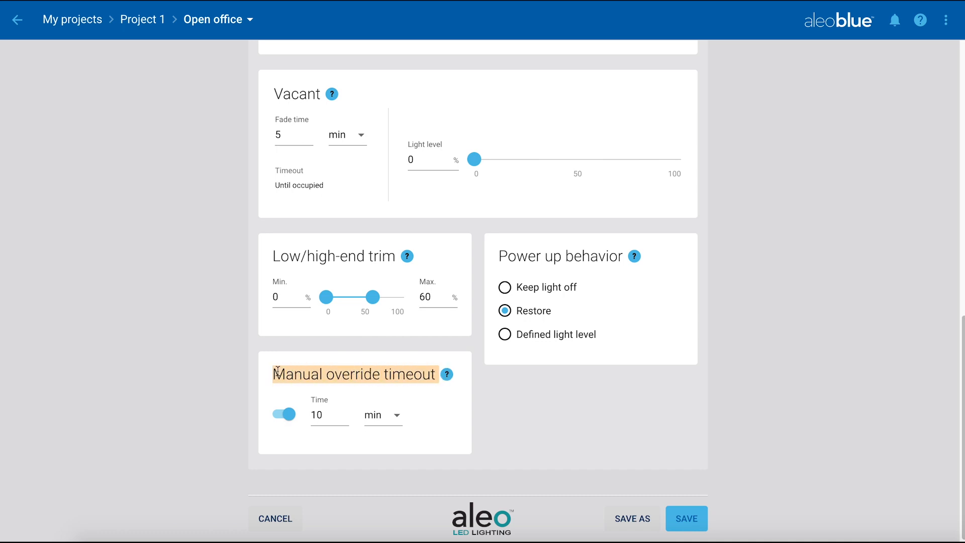
left_click(447, 375)
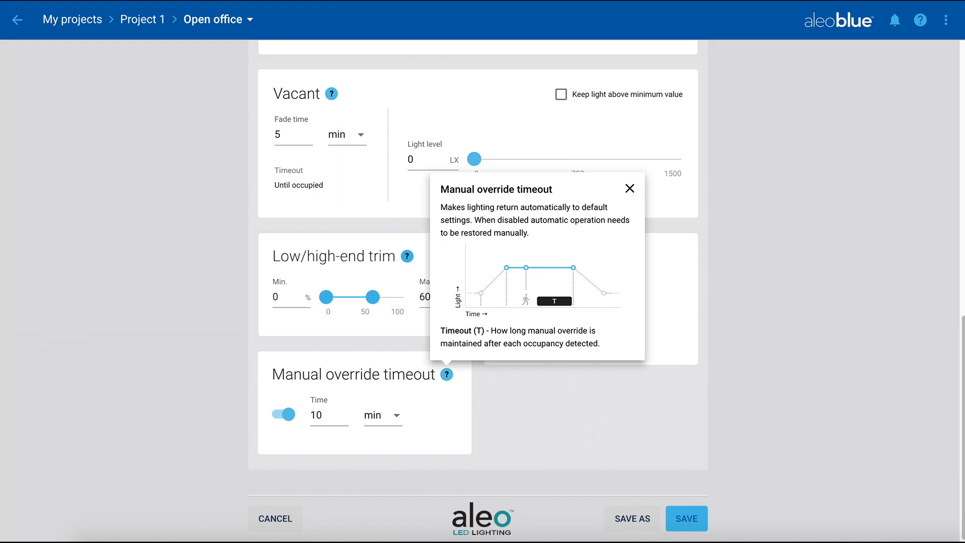
left_click(629, 188)
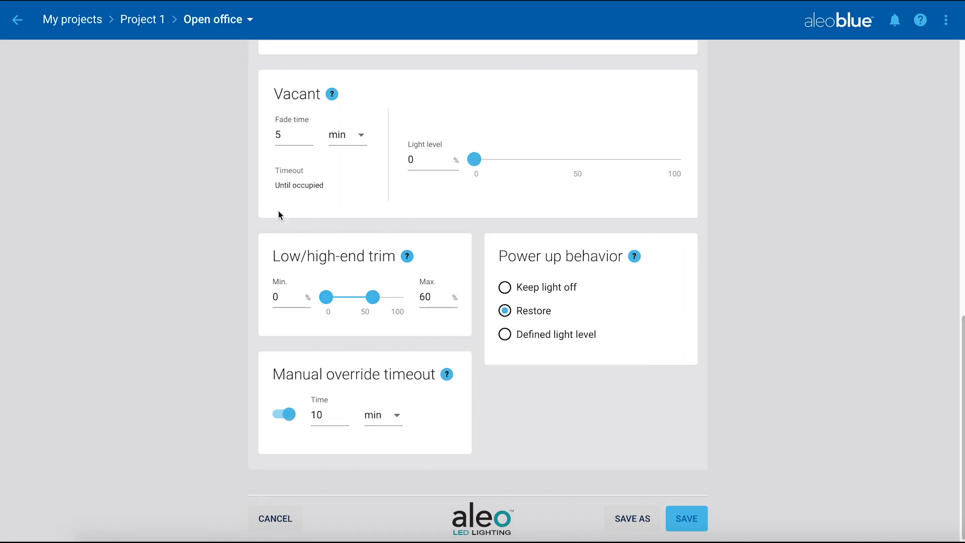
mouse_move(443, 302)
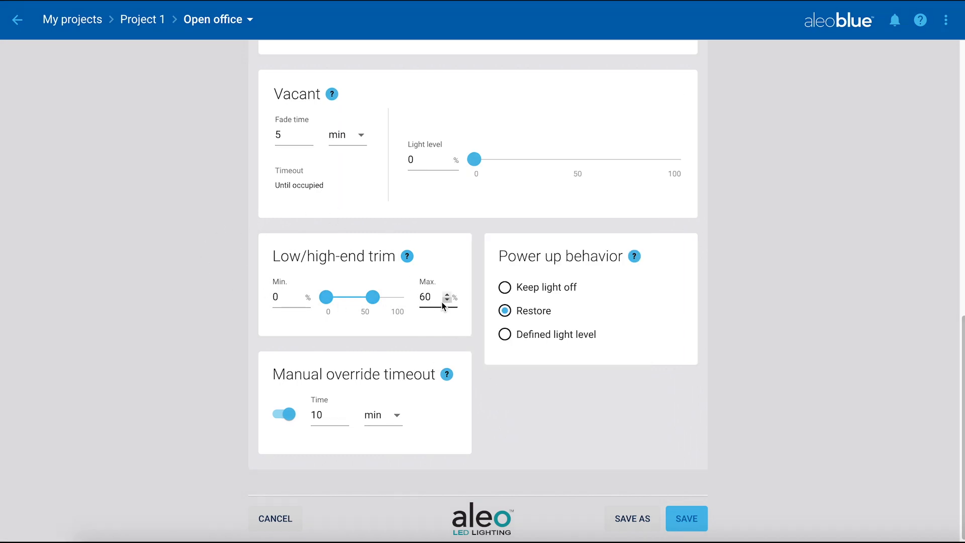
left_click(425, 297)
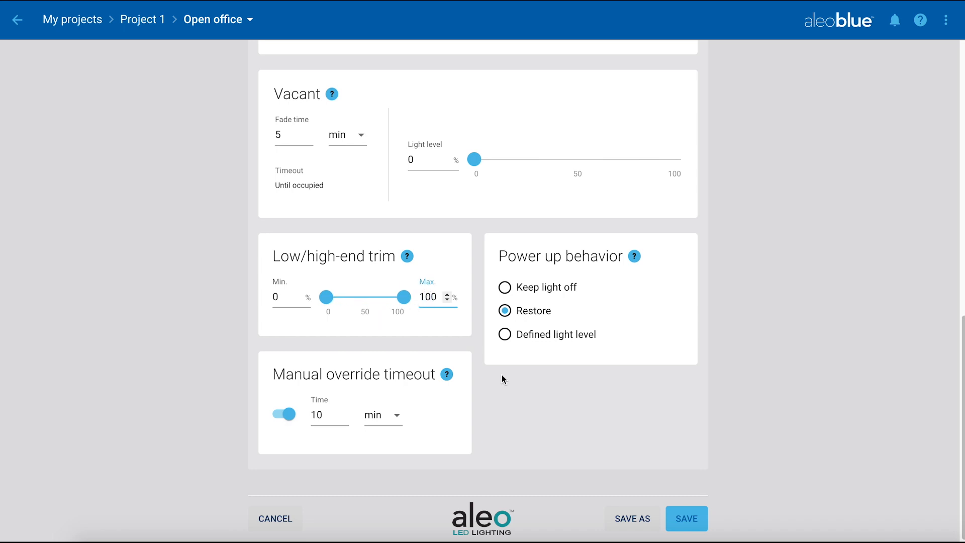
left_click(686, 519)
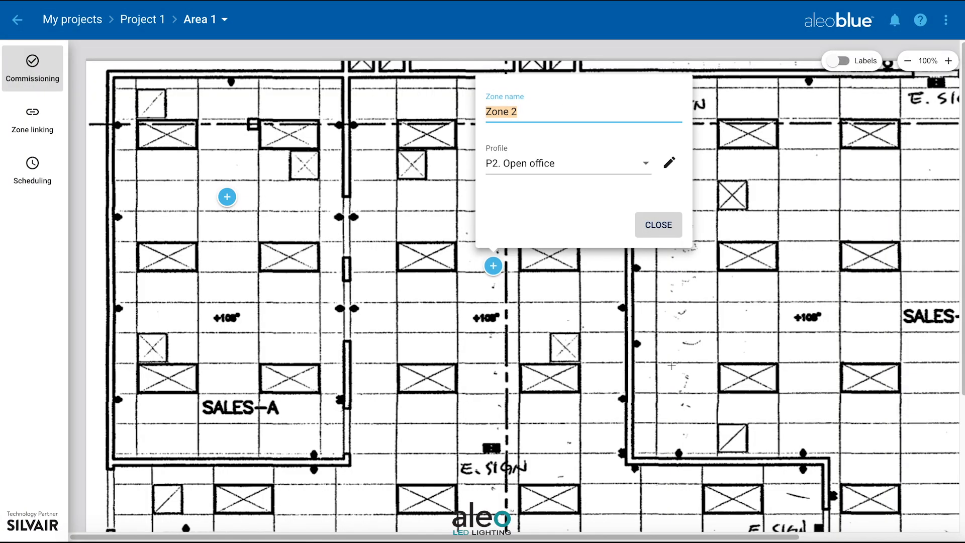
- From Zone 3, set Open office to occupancy sensing with daylight harvesting and overwrite it
left_click(809, 288)
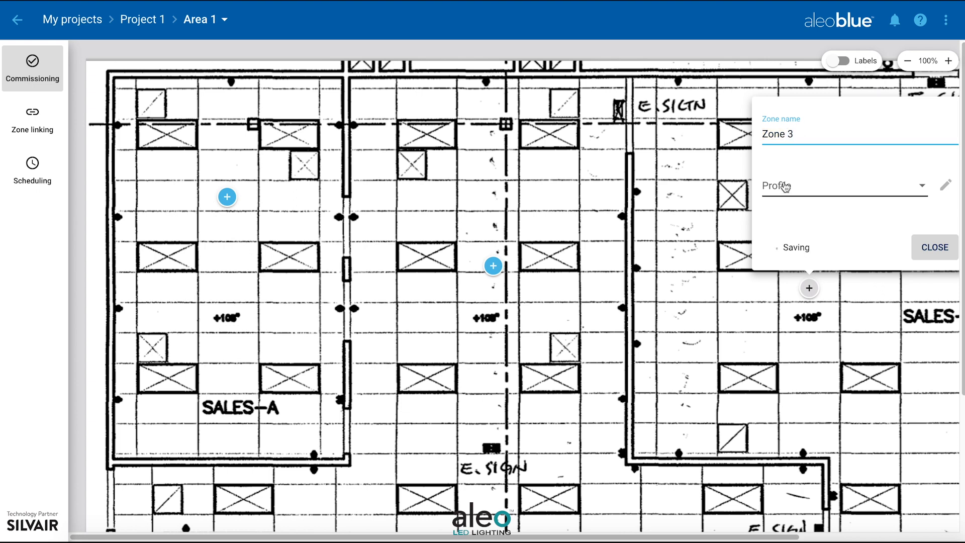
left_click(947, 184)
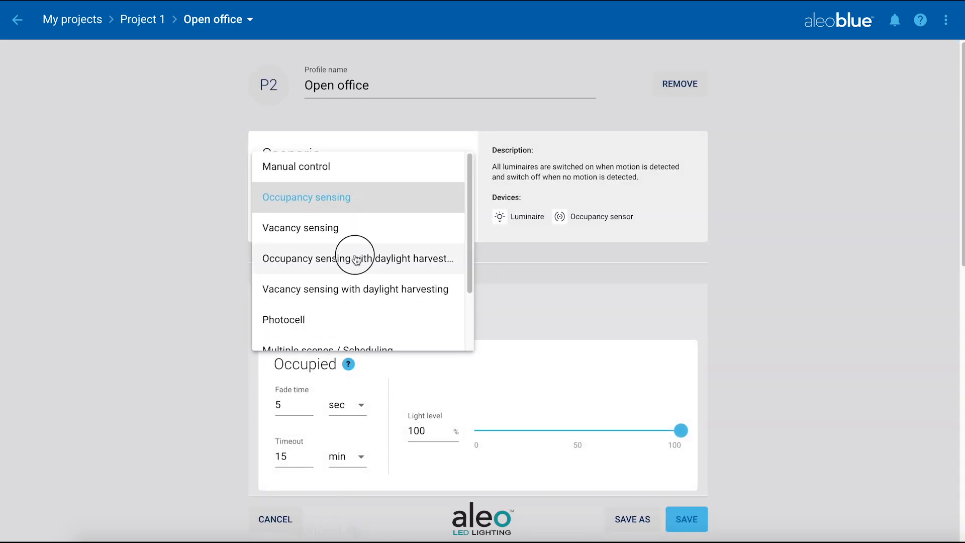
left_click(359, 258)
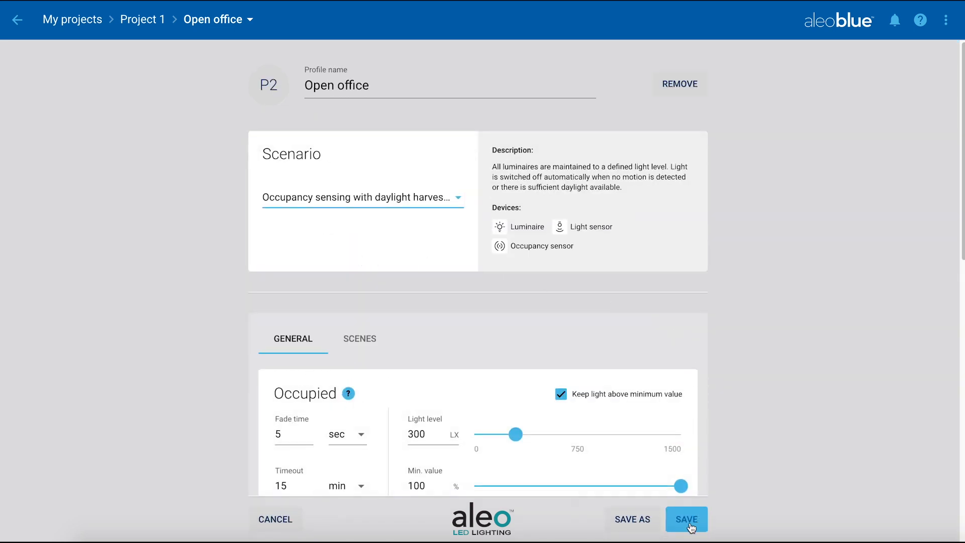
left_click(688, 519)
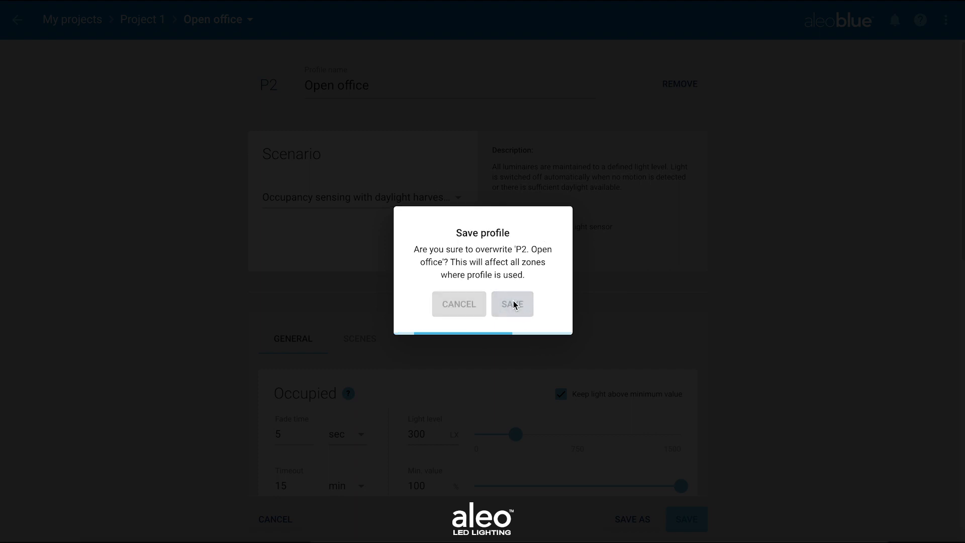
left_click(512, 304)
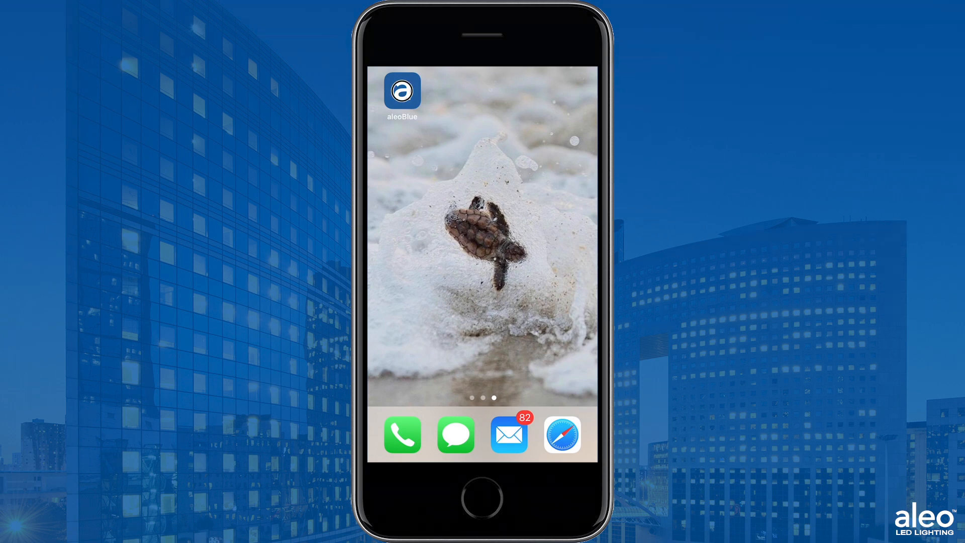
- Launch the aleoBlue app on the phone to reach Area 1
left_click(402, 90)
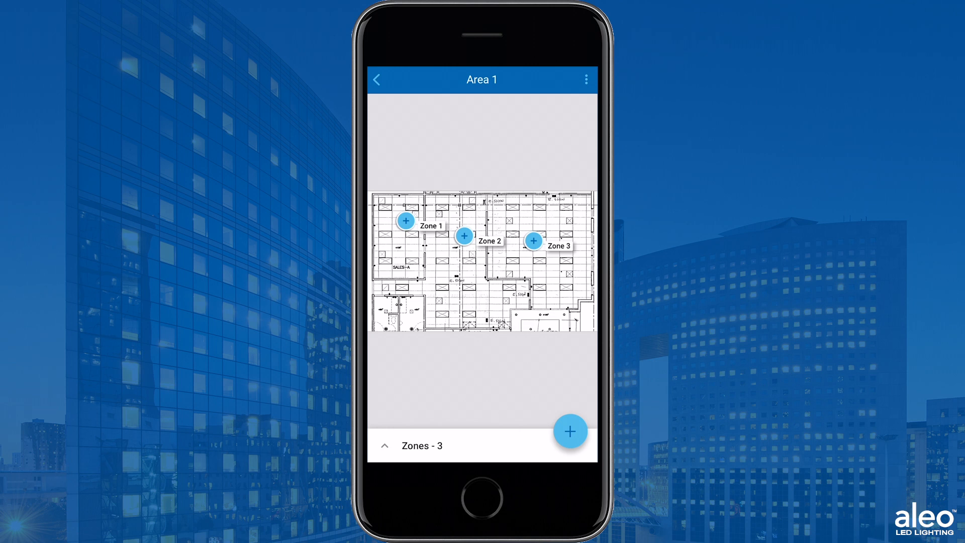
- Add luminaires f1be, 0f69 and d9eb to Zone 2, flashing f1be to identify it
left_click(464, 237)
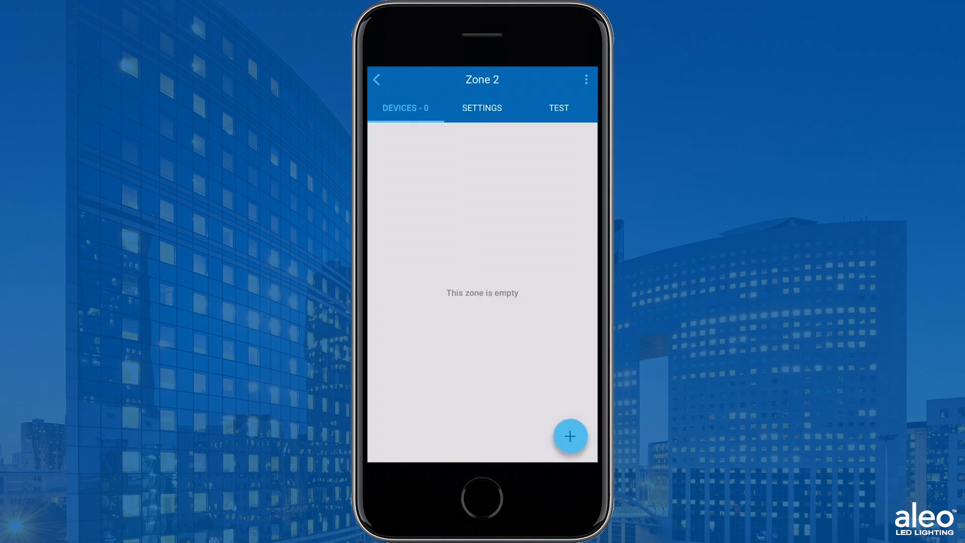
left_click(570, 437)
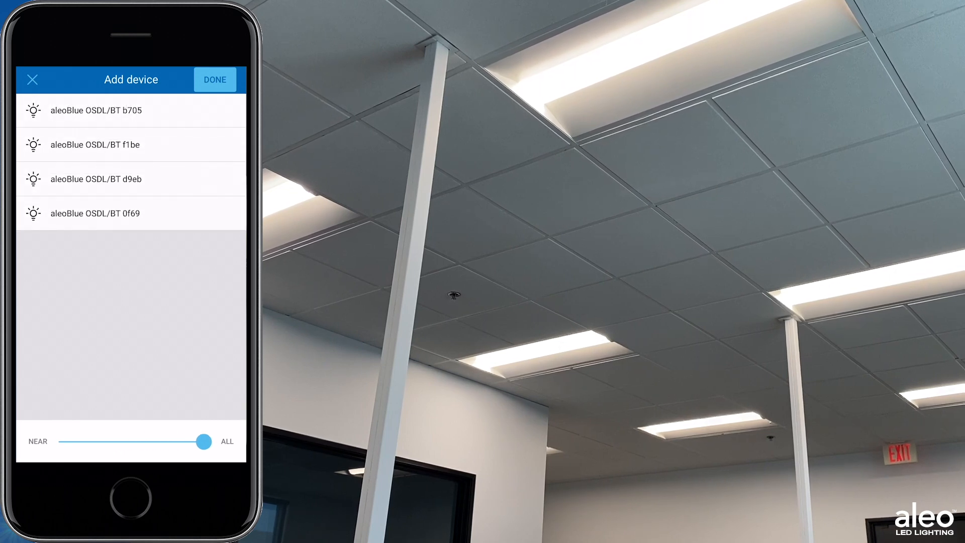
left_click(33, 179)
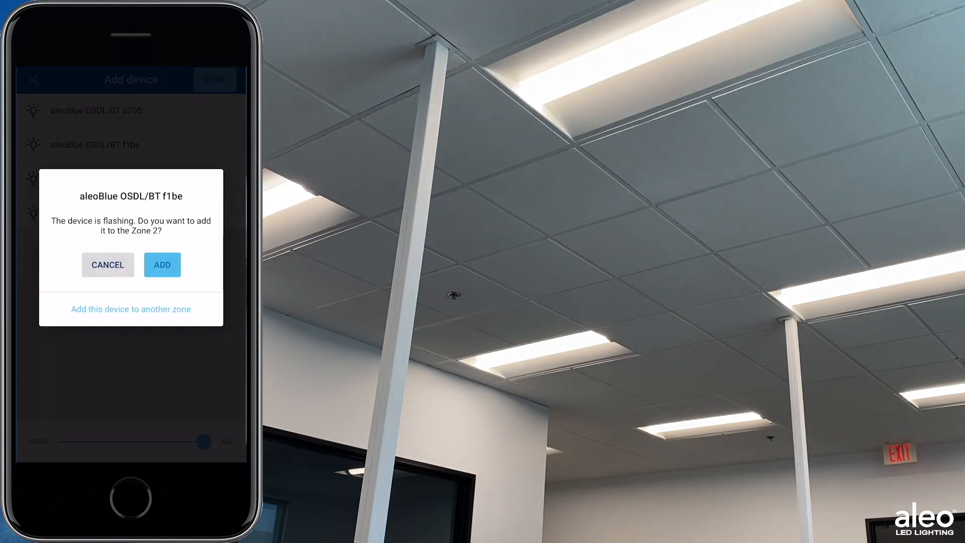
left_click(162, 264)
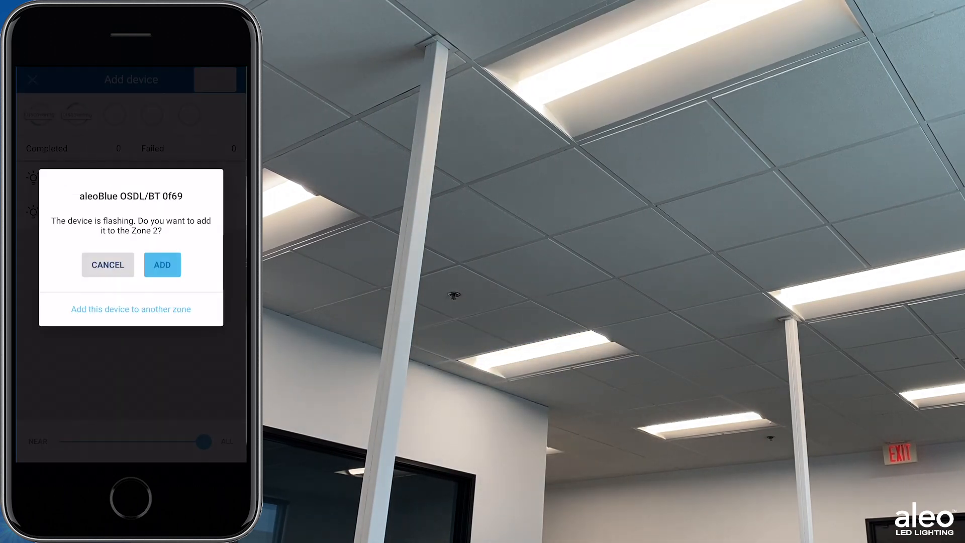
left_click(162, 264)
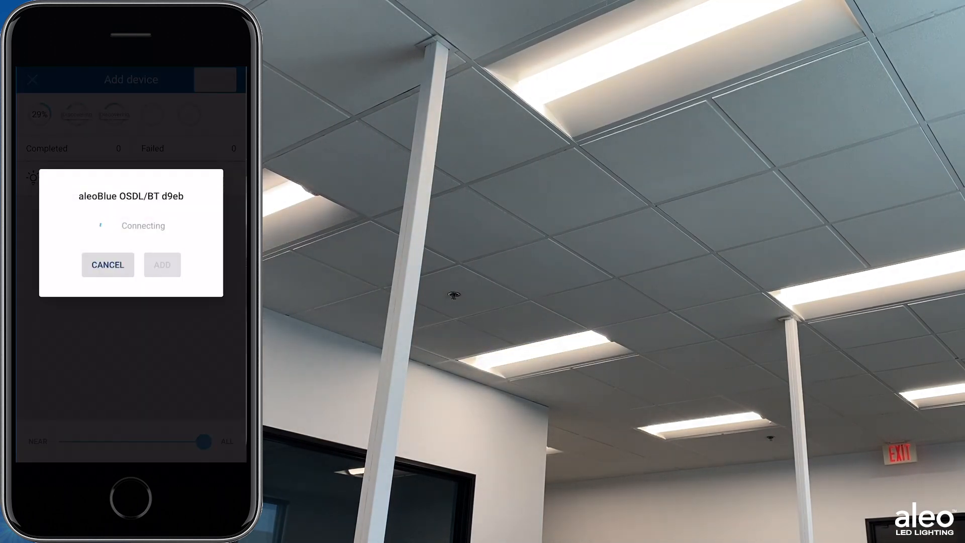
left_click(107, 265)
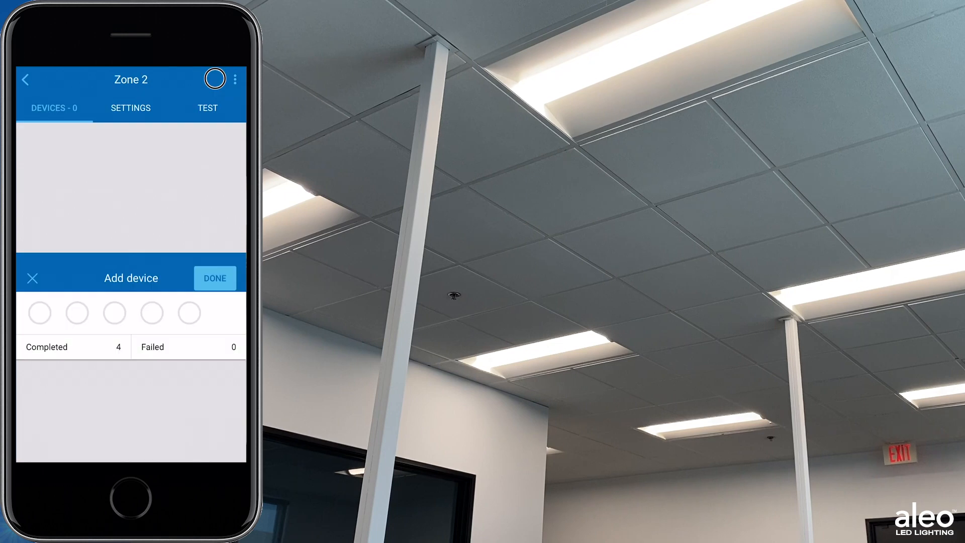
- Finish adding devices, then test Zone 2 by switching all luminaires fully on
left_click(215, 278)
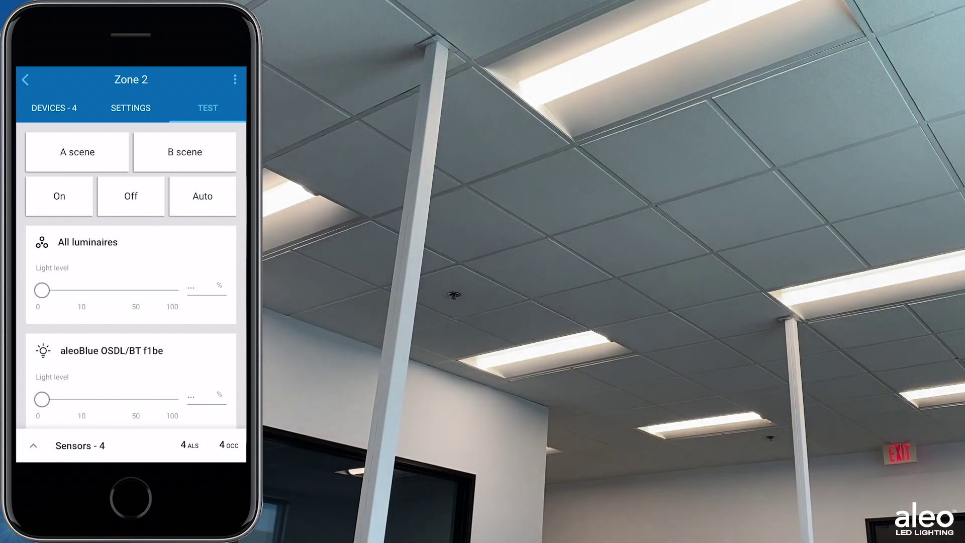
left_click(59, 195)
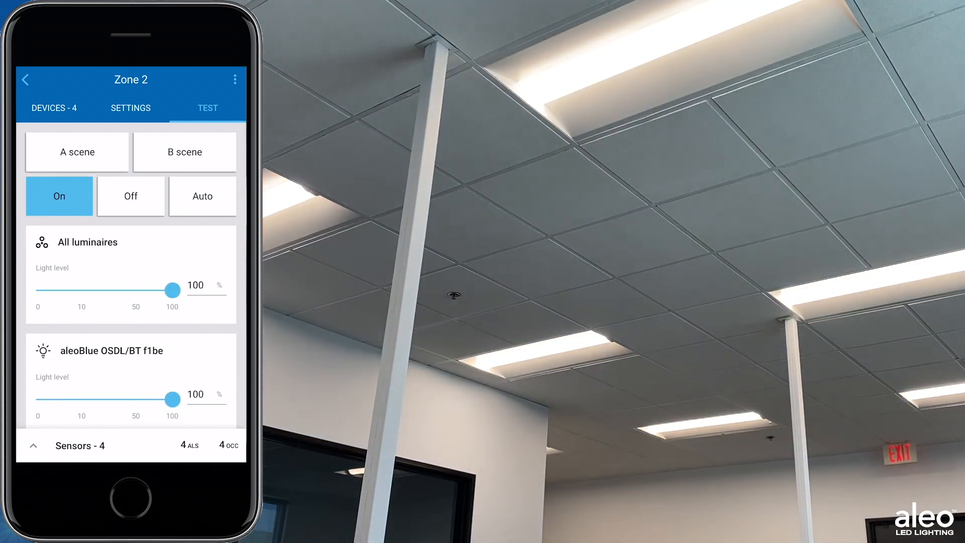
left_click(59, 196)
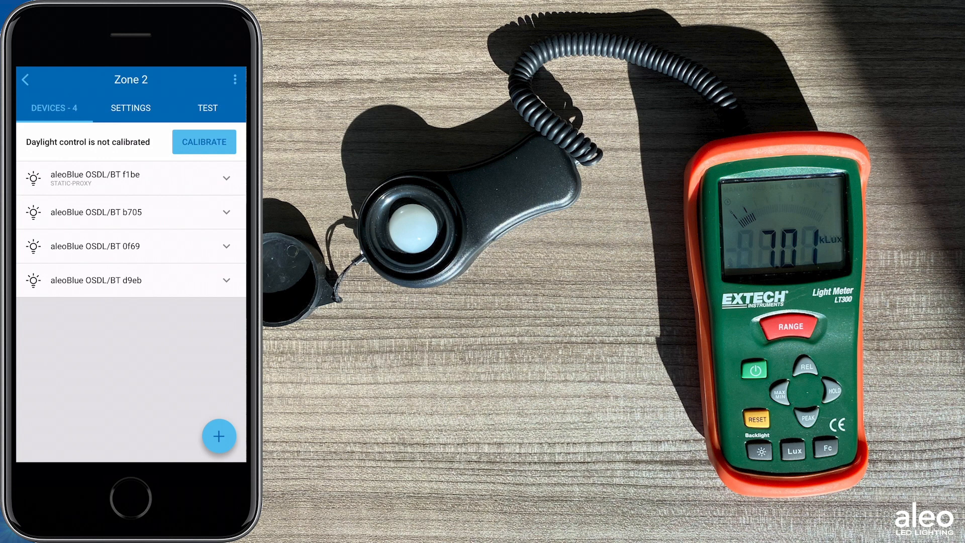
- Calibrate Zone 2 daylight control with the b705 sensor and 701 lx measured level
left_click(204, 141)
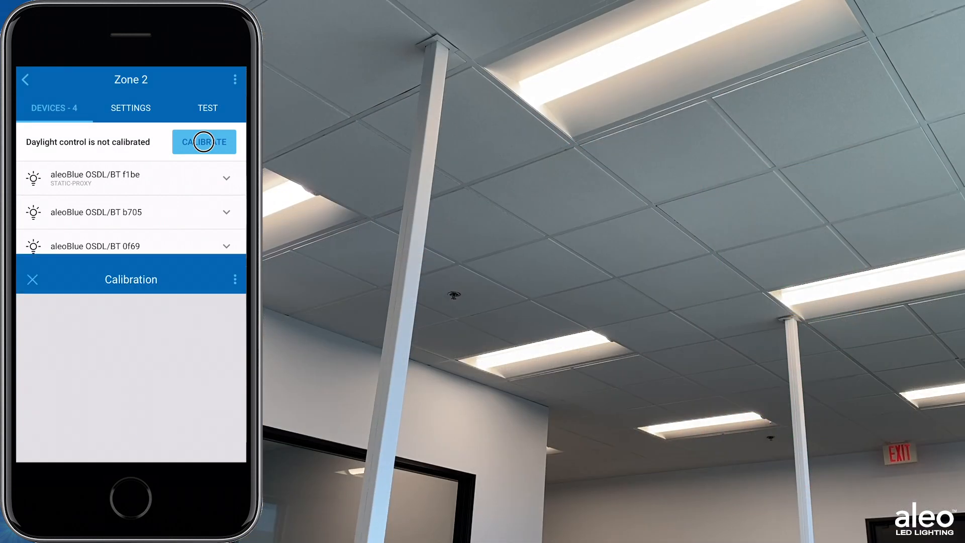
left_click(204, 142)
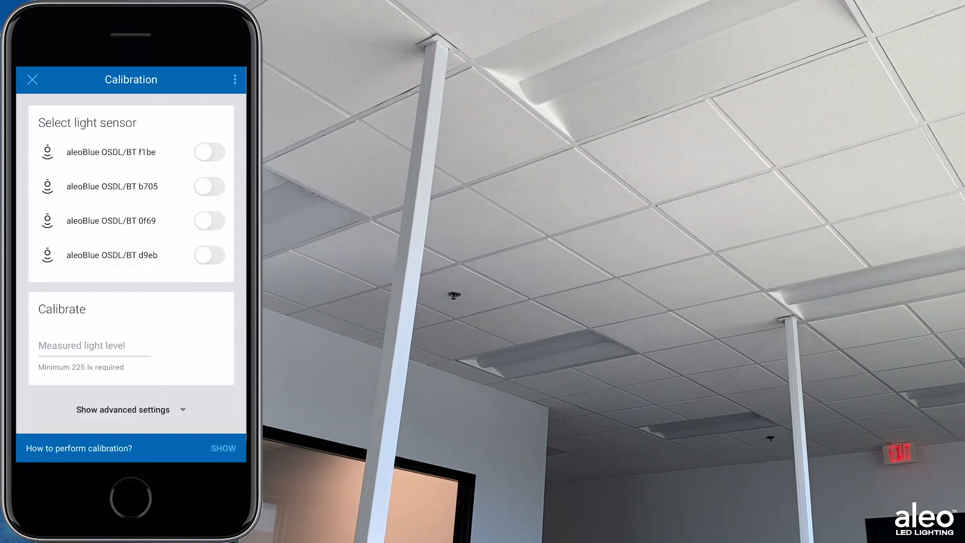
left_click(209, 186)
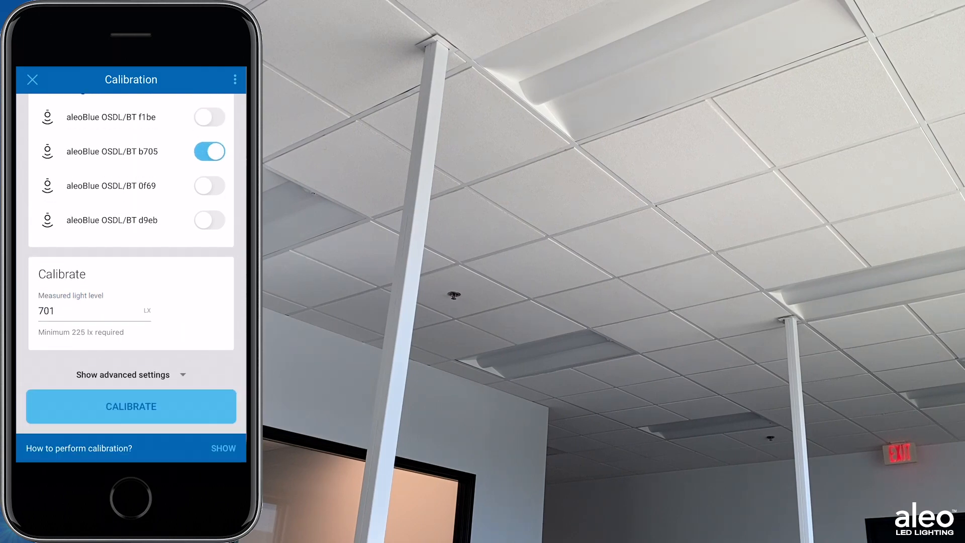
left_click(131, 406)
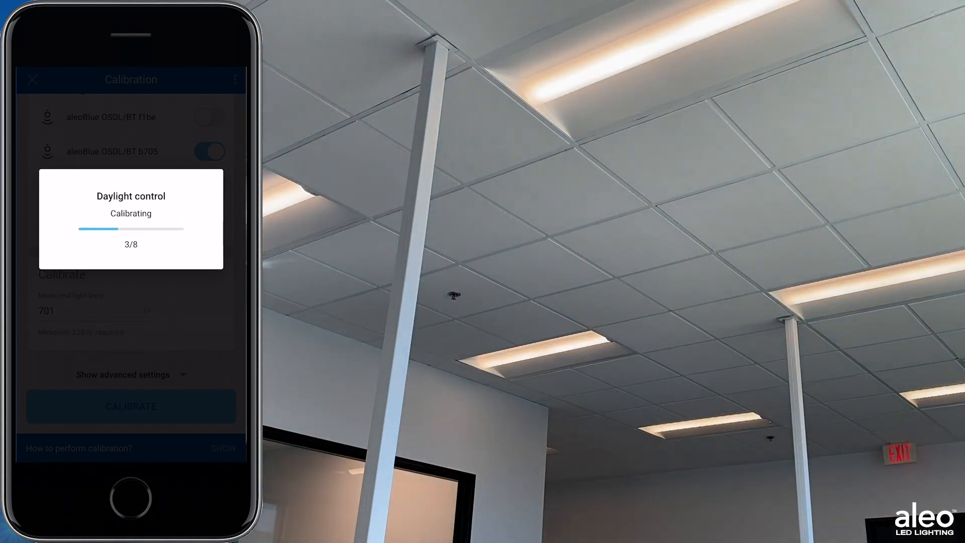